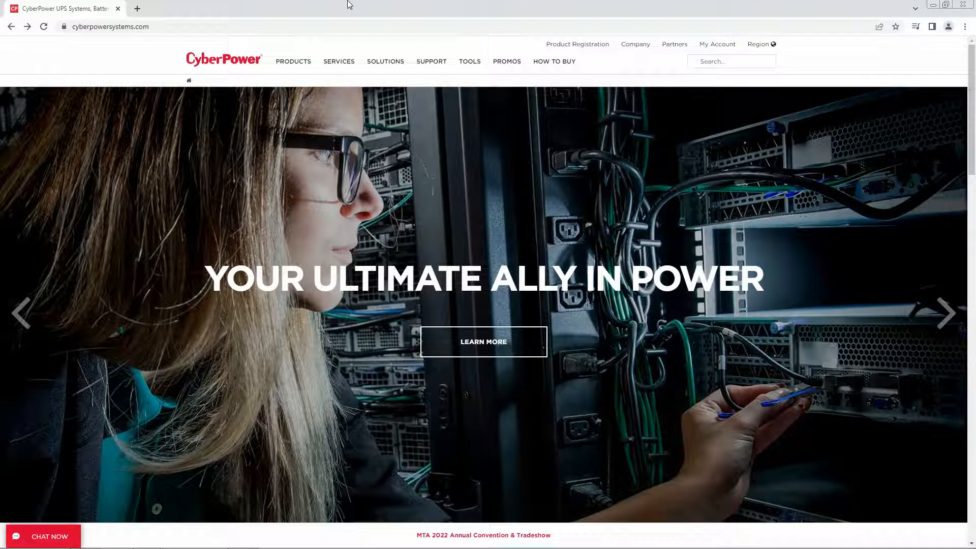
- Go to the PowerPanel Business 4 page and scroll to its Software Versions cards
{"action": "left_click", "coordinate": [293, 61]}
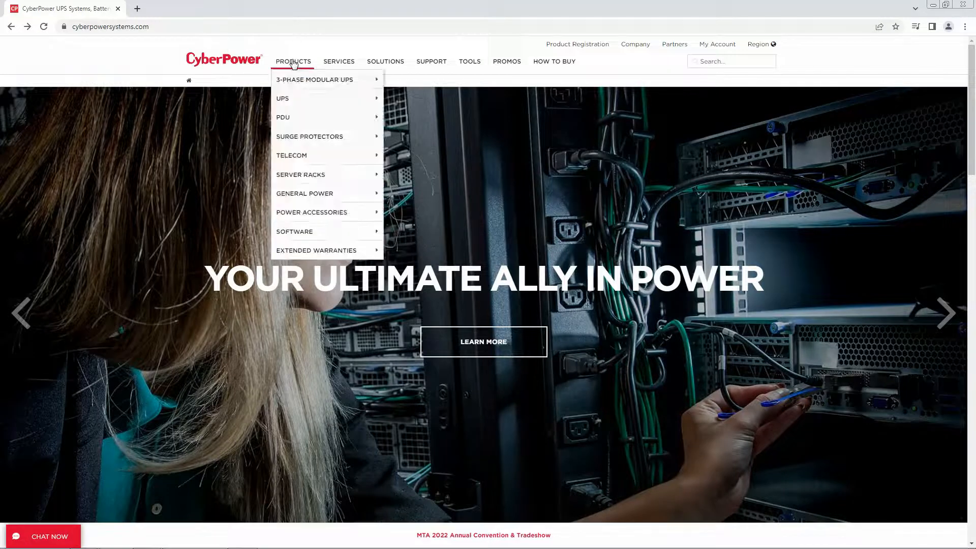
{"action": "mouse_move", "coordinate": [311, 212]}
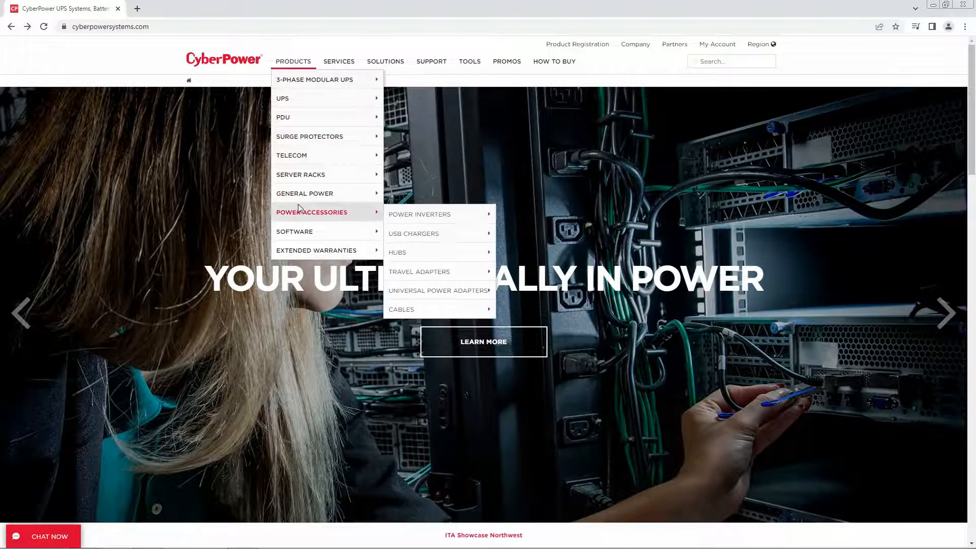
{"action": "mouse_move", "coordinate": [294, 231]}
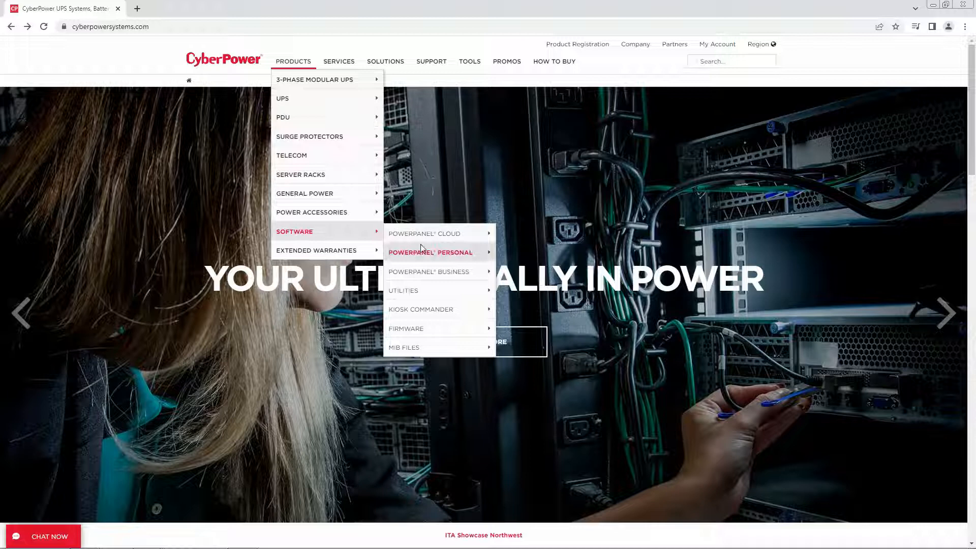
{"action": "mouse_move", "coordinate": [428, 271]}
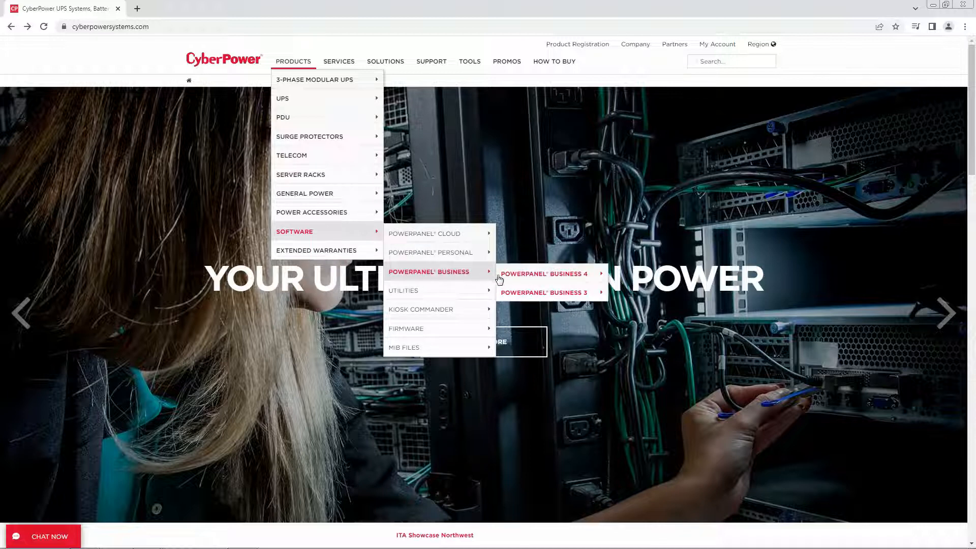
{"action": "left_click", "coordinate": [543, 274]}
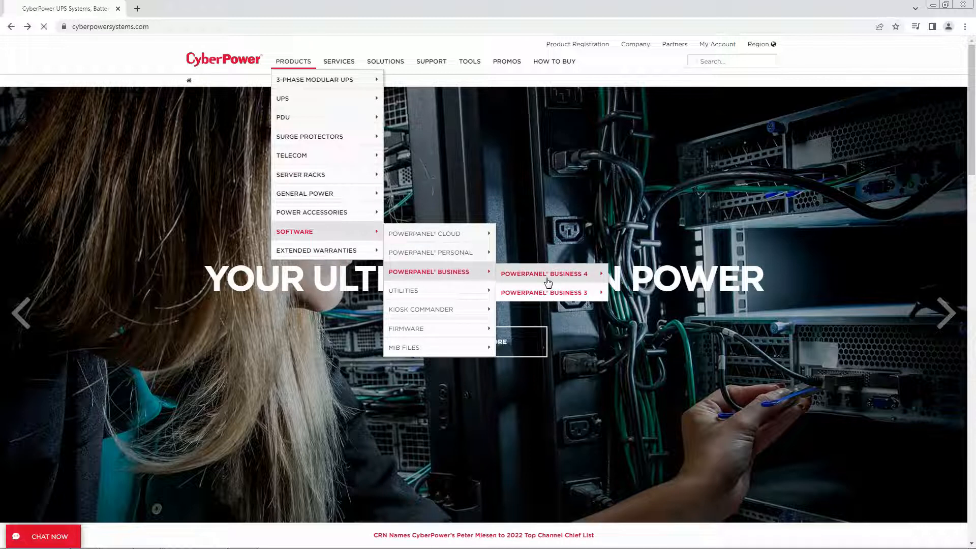
{"action": "left_click", "coordinate": [543, 274]}
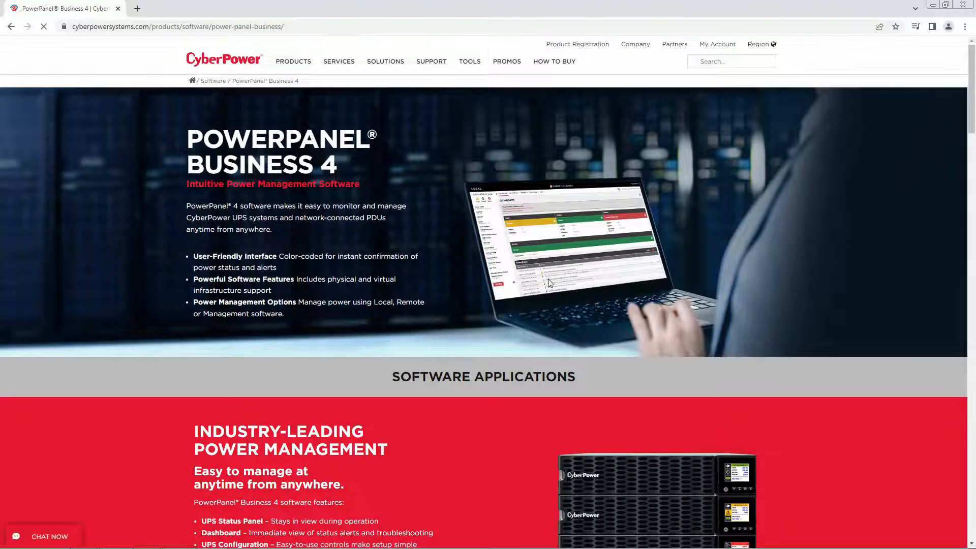
{"action": "scroll", "scroll_direction": "down", "scroll_amount": 3}
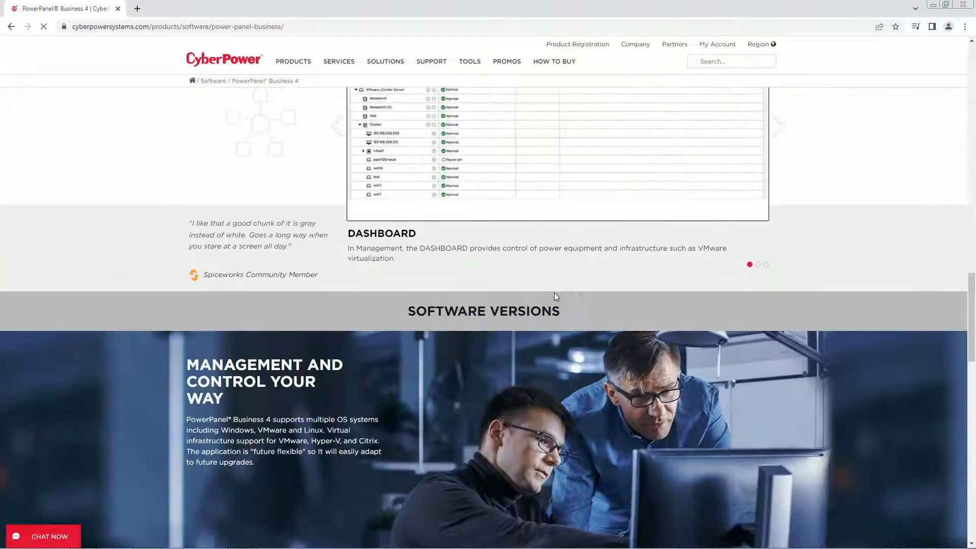
{"action": "scroll", "scroll_direction": "down", "scroll_amount": 3}
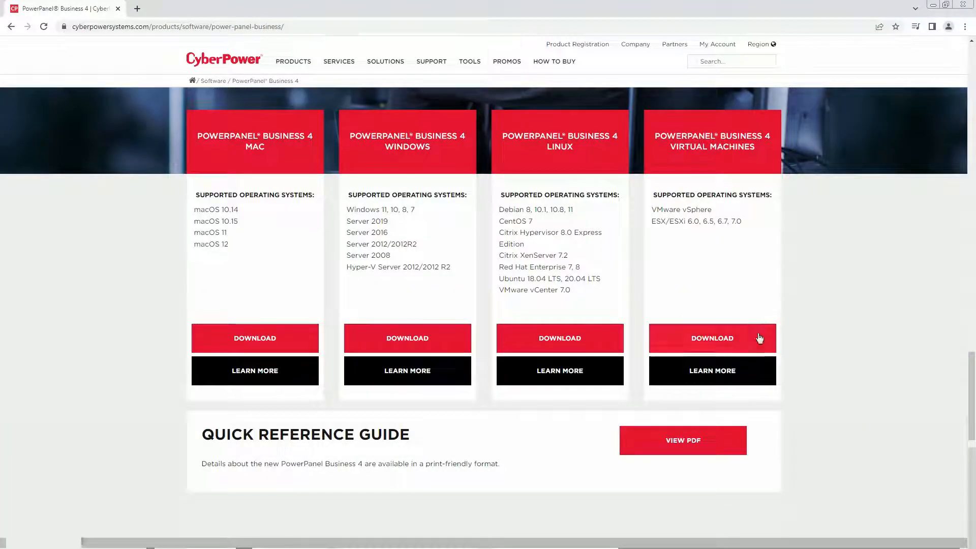
- Download the 1.65 GB PowerPanel Business Local v4.7.0 virtual machine zip
{"action": "left_click", "coordinate": [712, 338]}
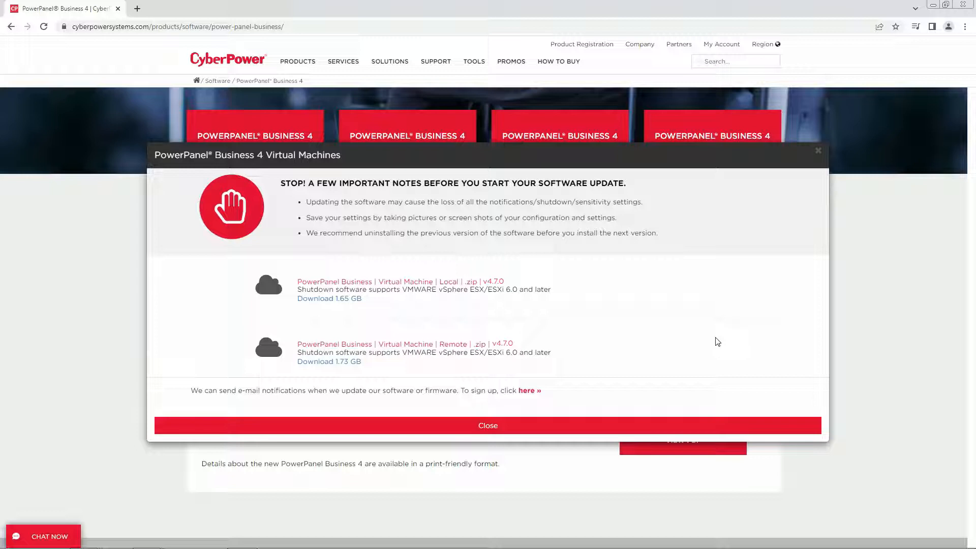
{"action": "mouse_move", "coordinate": [403, 288]}
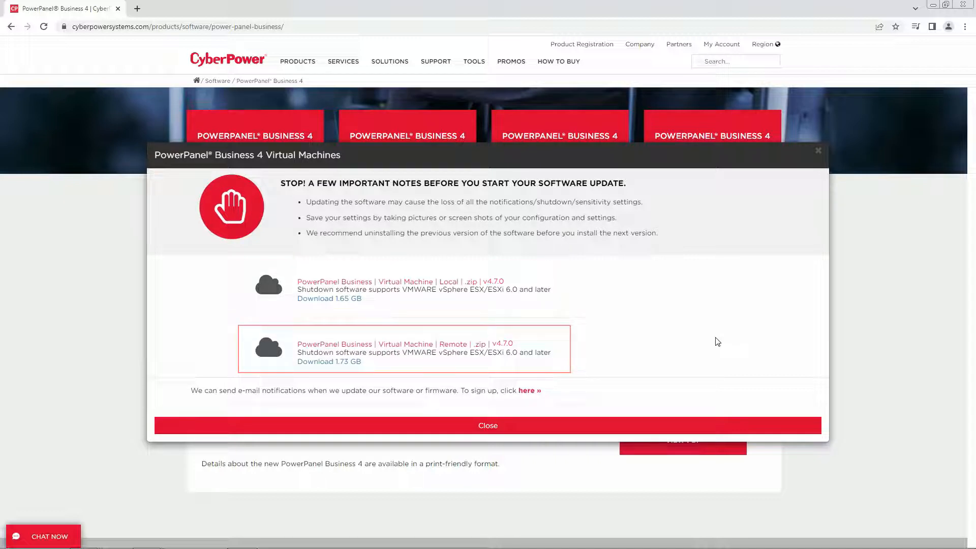
{"action": "mouse_move", "coordinate": [717, 340]}
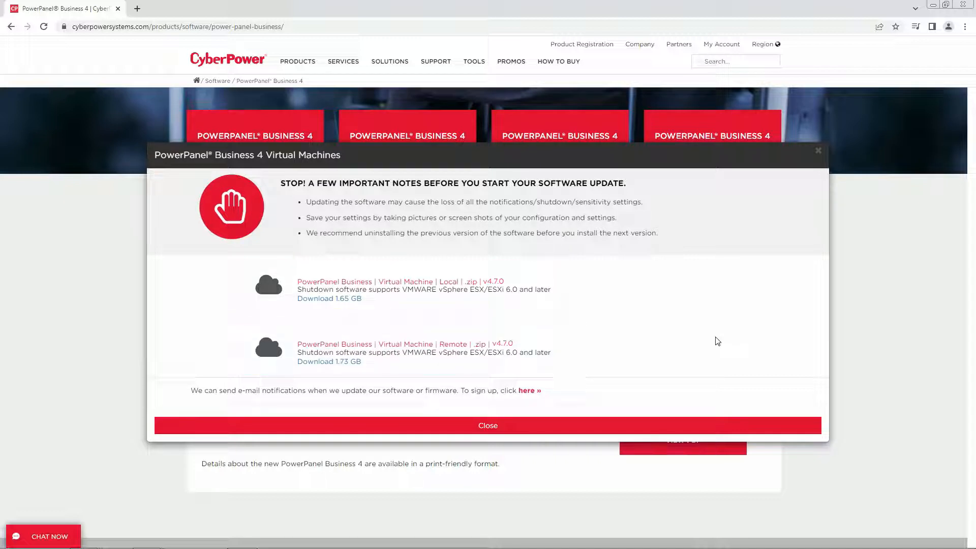
{"action": "mouse_move", "coordinate": [423, 285]}
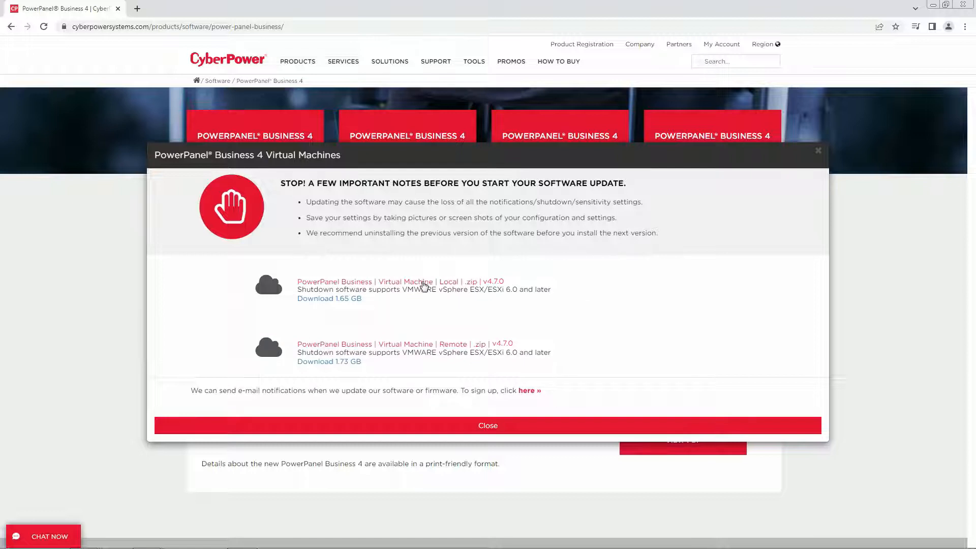
{"action": "left_click", "coordinate": [329, 298]}
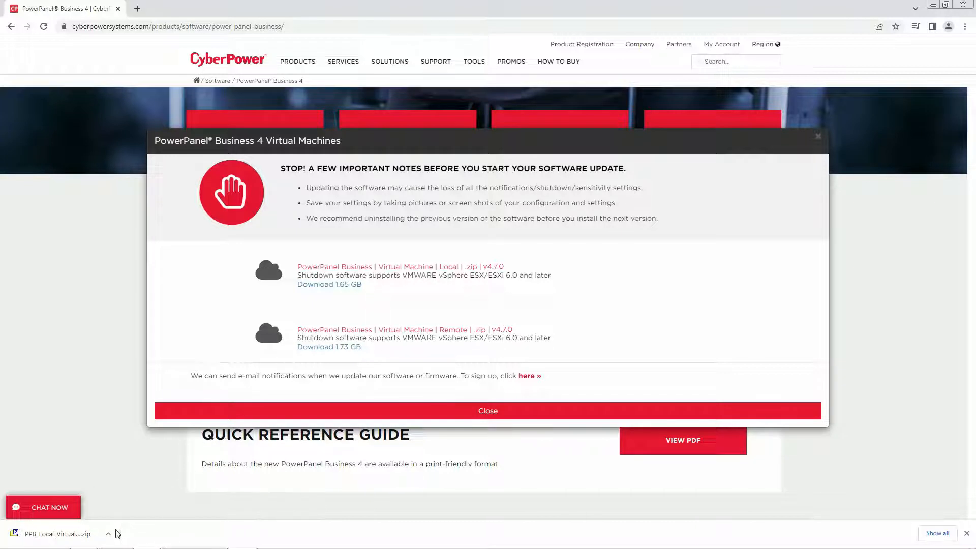
{"action": "left_click", "coordinate": [108, 534]}
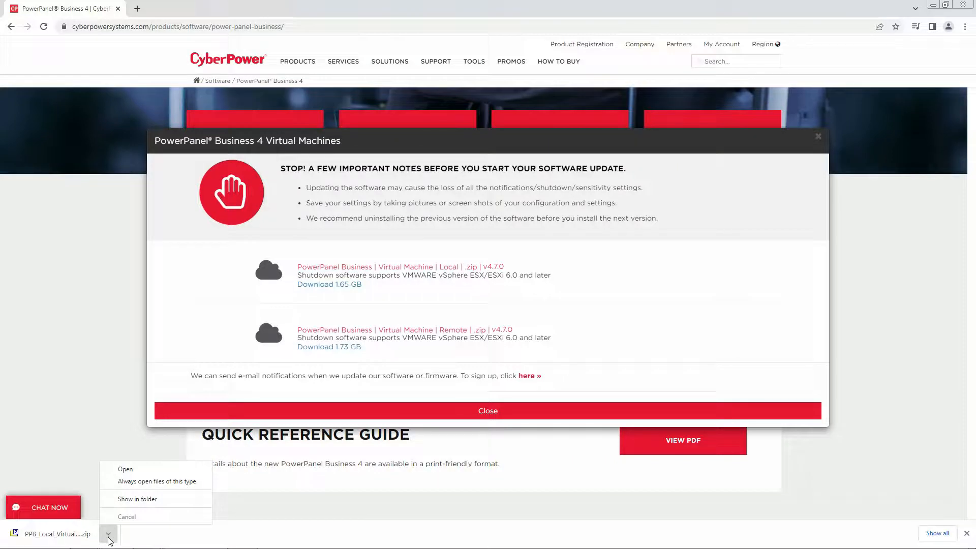
- Open the downloaded zip in 7-Zip and enter the ppb470-local folder
{"action": "left_click", "coordinate": [125, 468]}
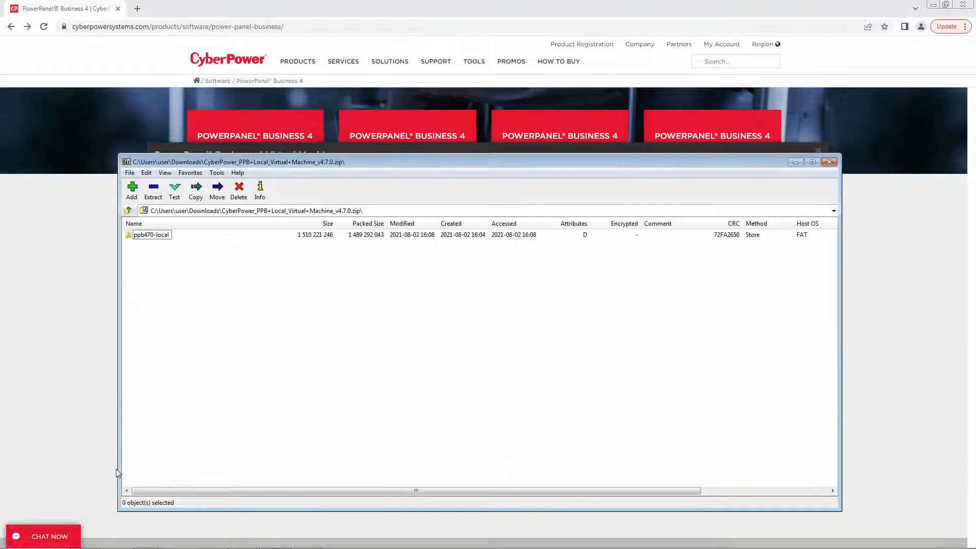
{"action": "mouse_move", "coordinate": [147, 241]}
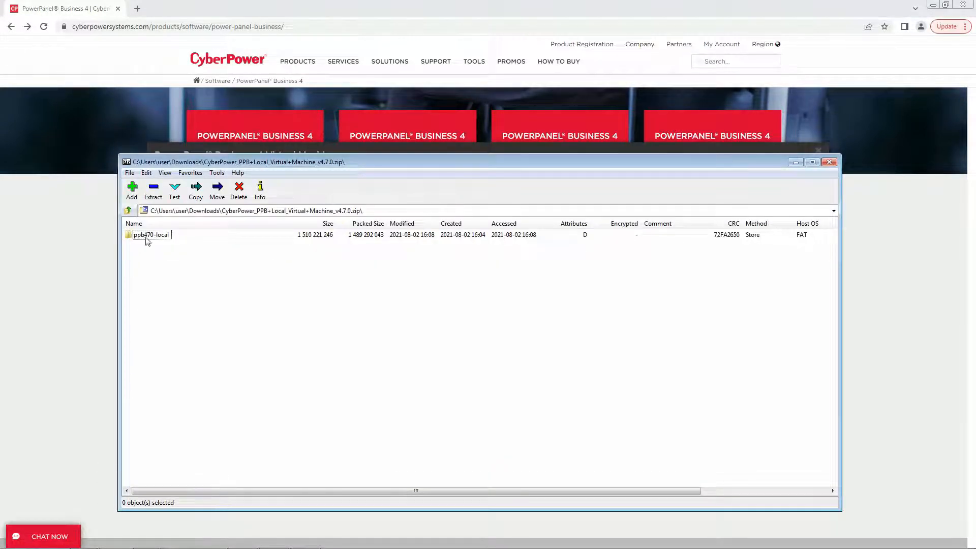
{"action": "double_click", "coordinate": [152, 235]}
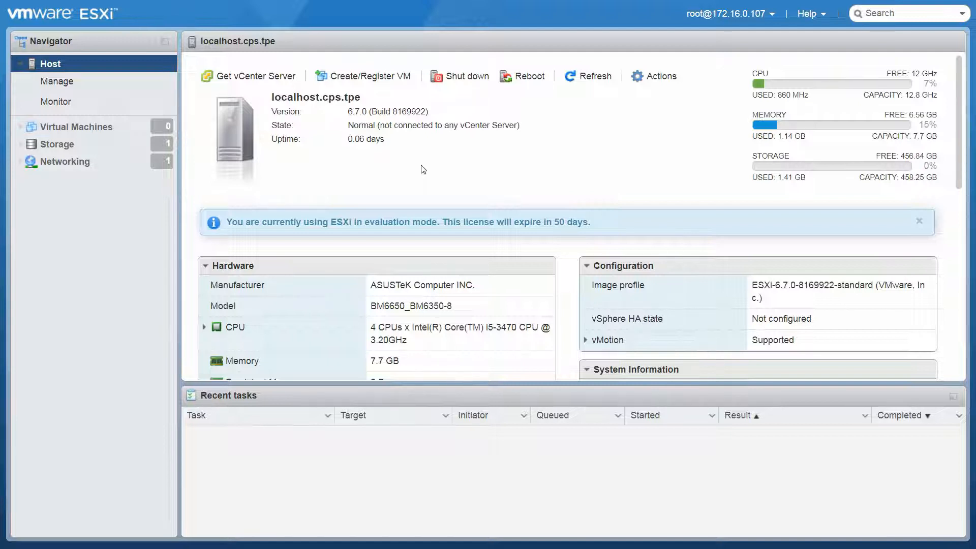
- Start a new virtual machine deployment from an OVF file
{"action": "left_click", "coordinate": [369, 75]}
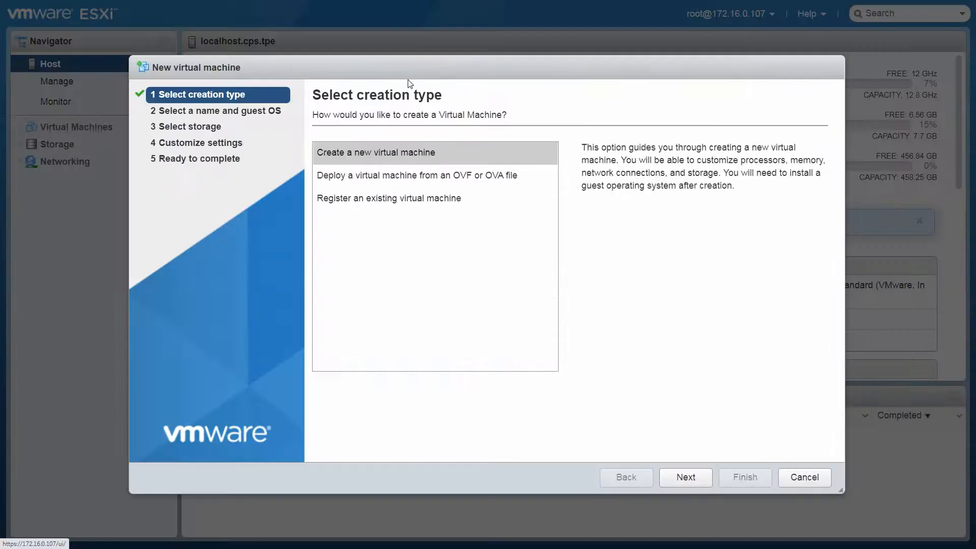
{"action": "mouse_move", "coordinate": [513, 168]}
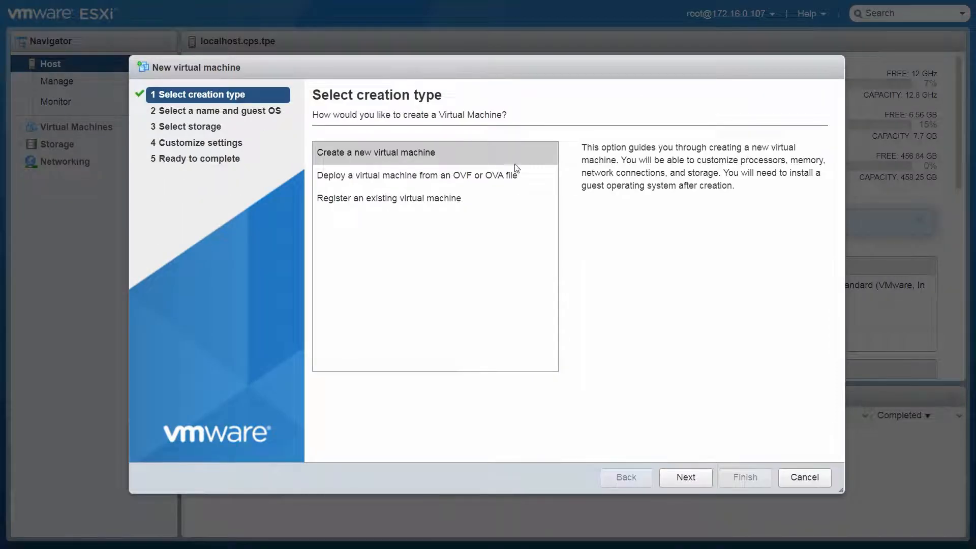
{"action": "left_click", "coordinate": [416, 175]}
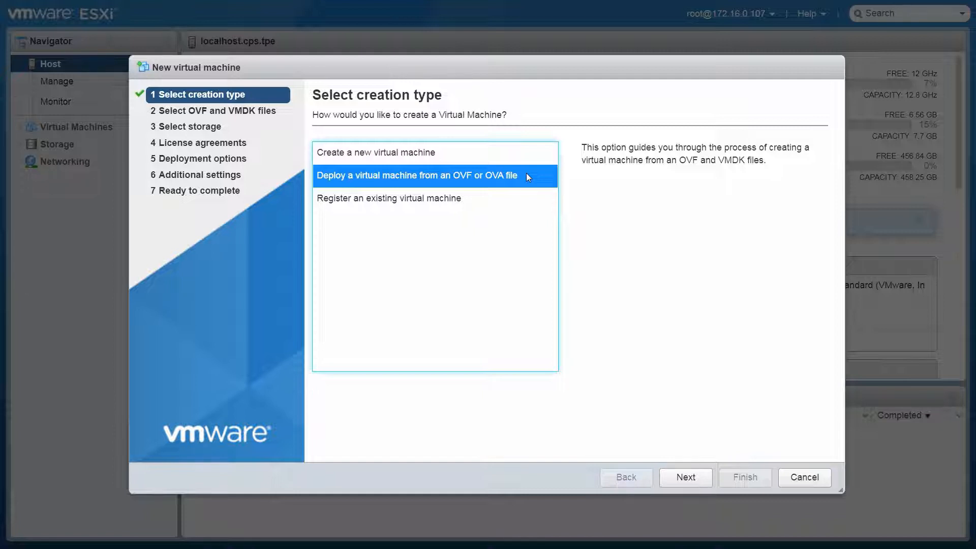
{"action": "left_click", "coordinate": [684, 477]}
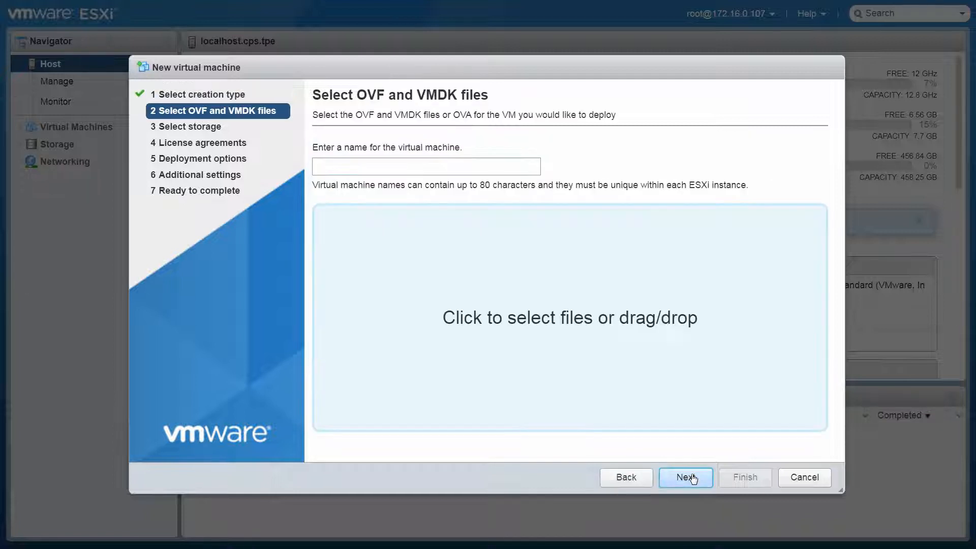
- Name the VM DEMO_VM01 and add ppb470-local.ovf and ppb470-local-disk1.vmdk
{"action": "left_click", "coordinate": [426, 166]}
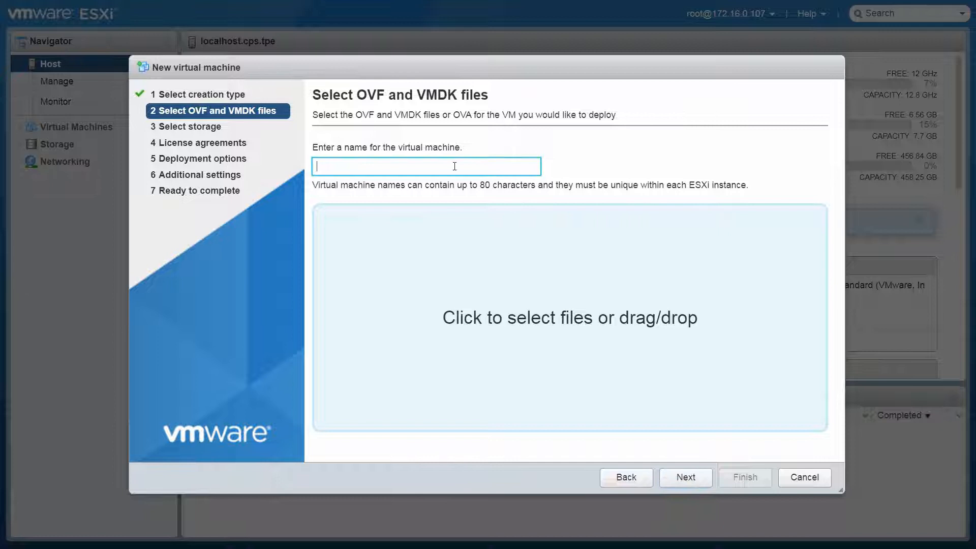
{"action": "type", "text": "DEMO_VM01"}
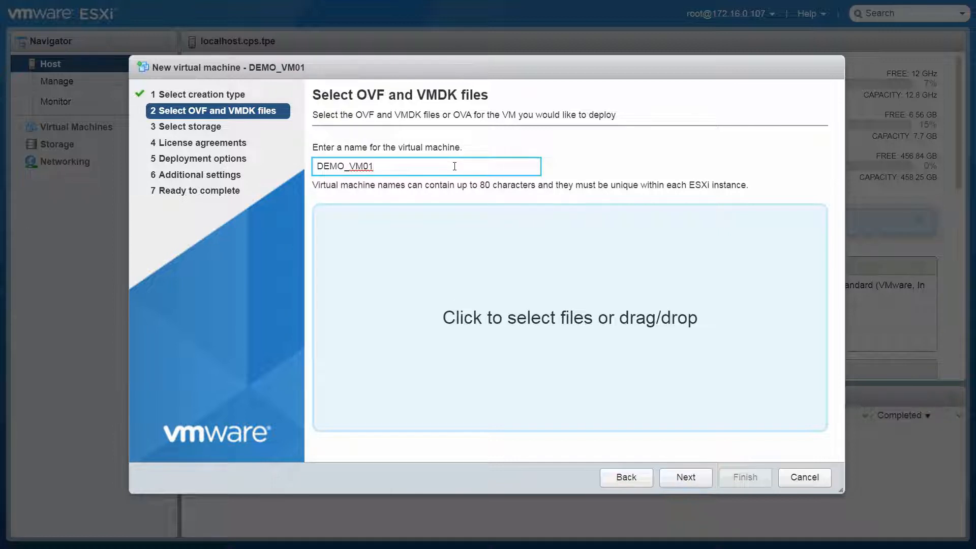
{"action": "left_click", "coordinate": [569, 317]}
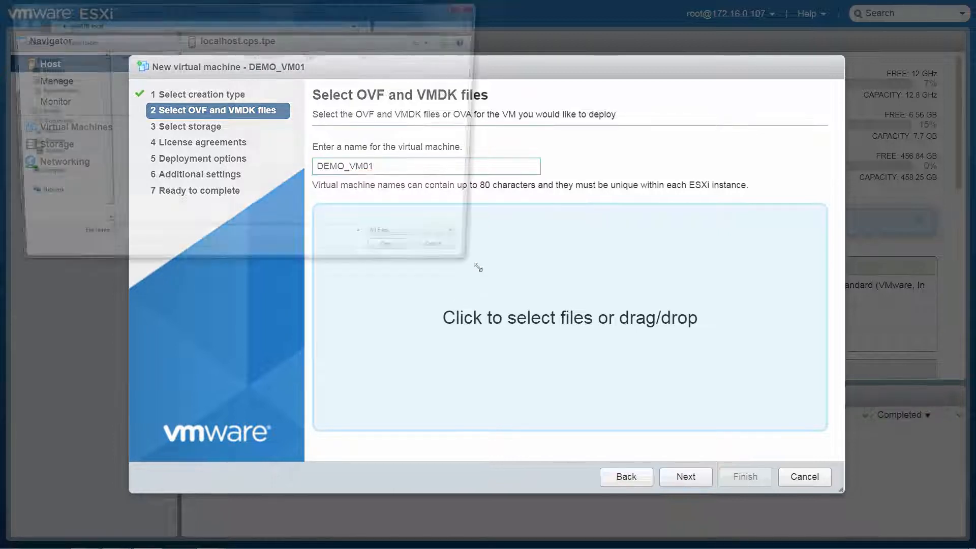
{"action": "left_click", "coordinate": [568, 317]}
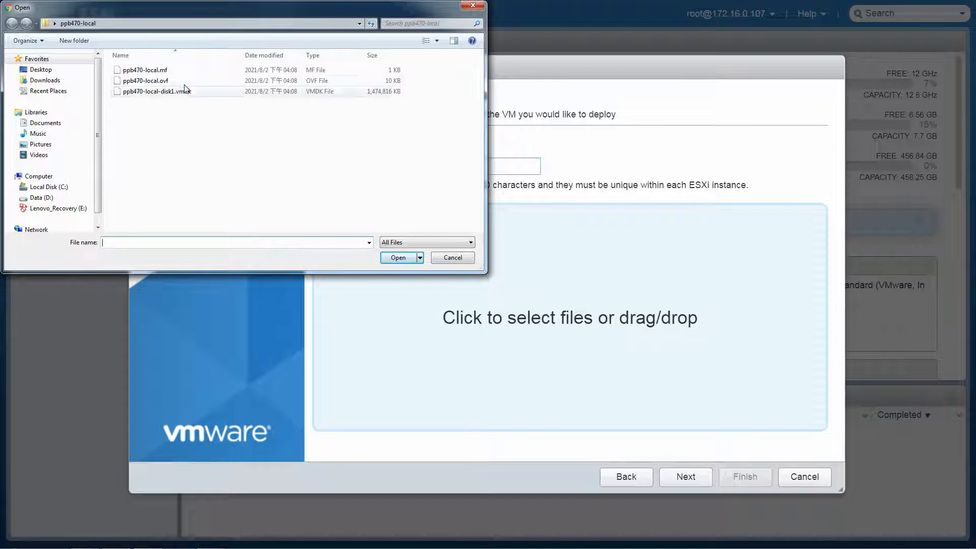
{"action": "left_click", "coordinate": [146, 80]}
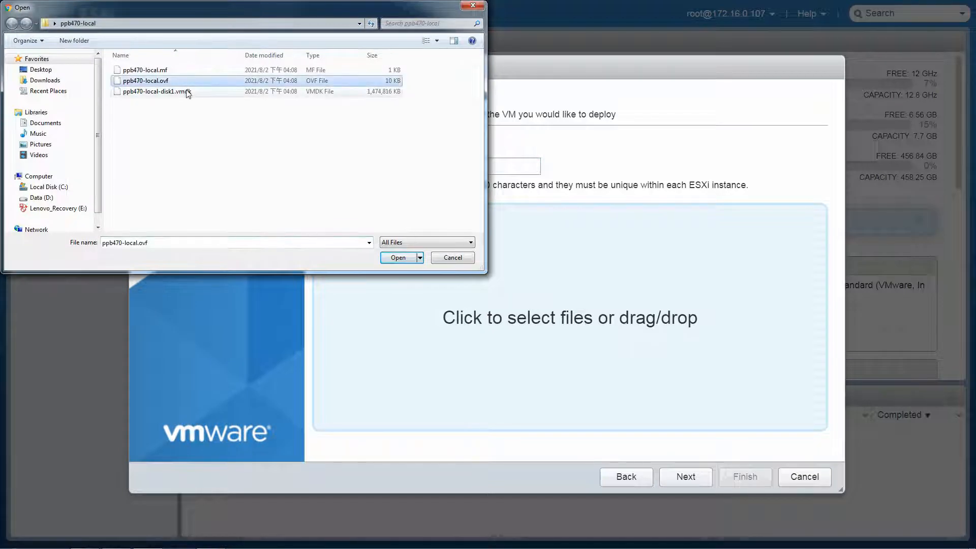
{"action": "left_click", "coordinate": [154, 92]}
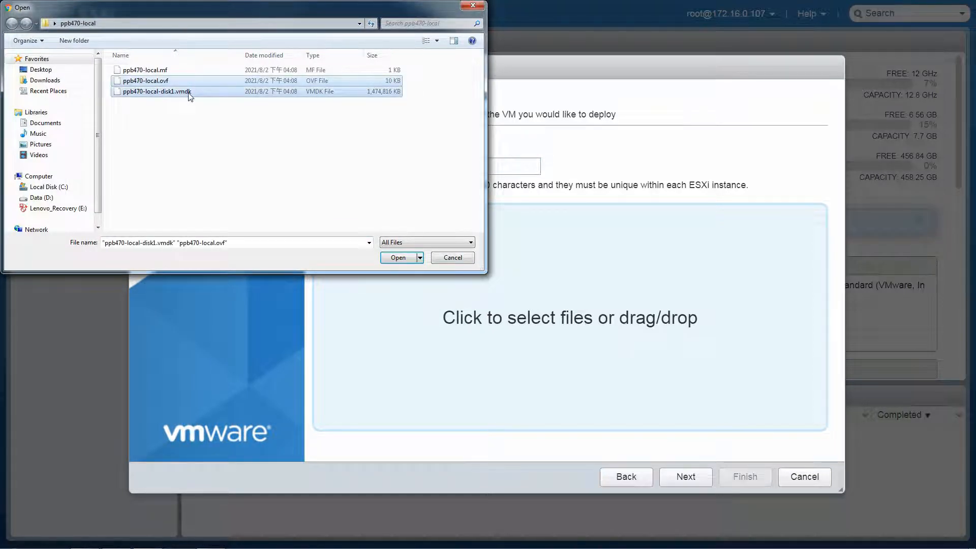
{"action": "left_click", "coordinate": [396, 255]}
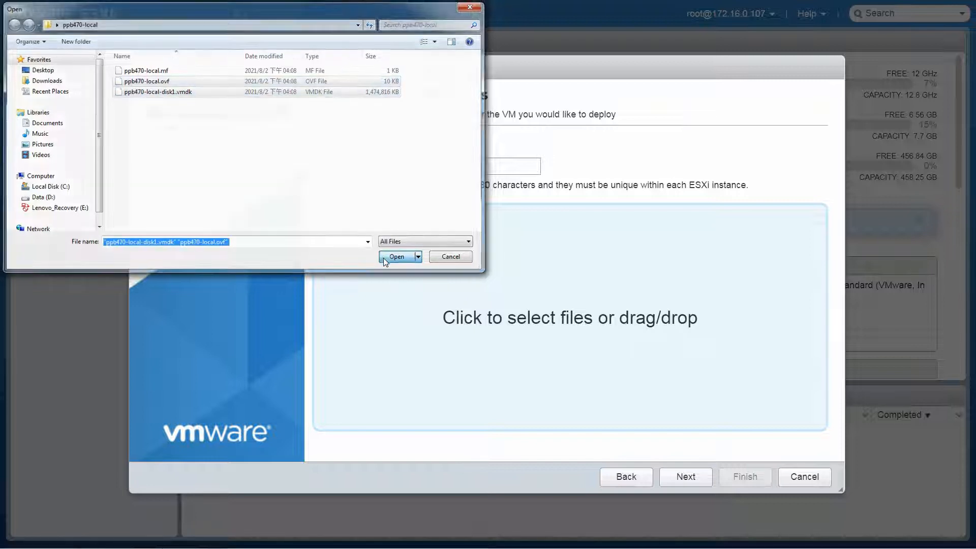
{"action": "left_click", "coordinate": [396, 256]}
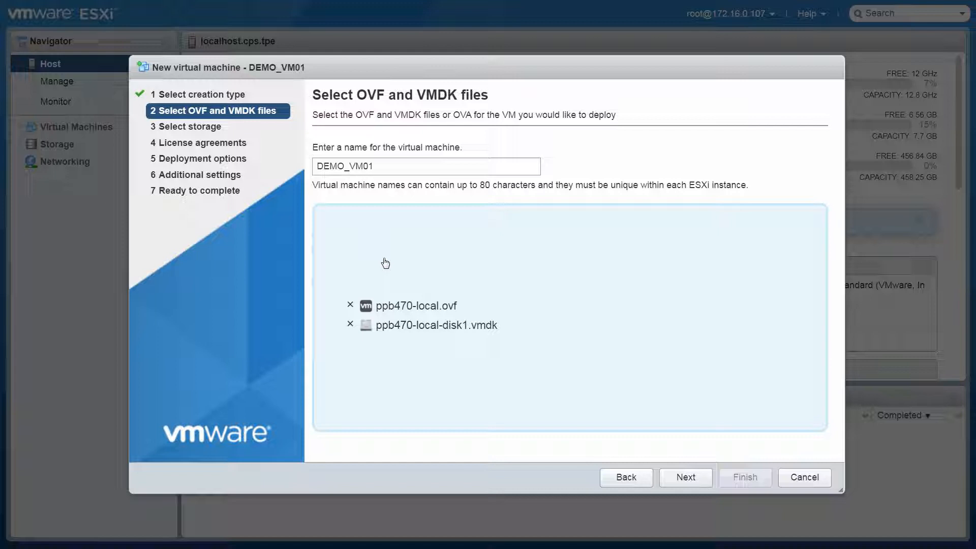
{"action": "mouse_move", "coordinate": [666, 467]}
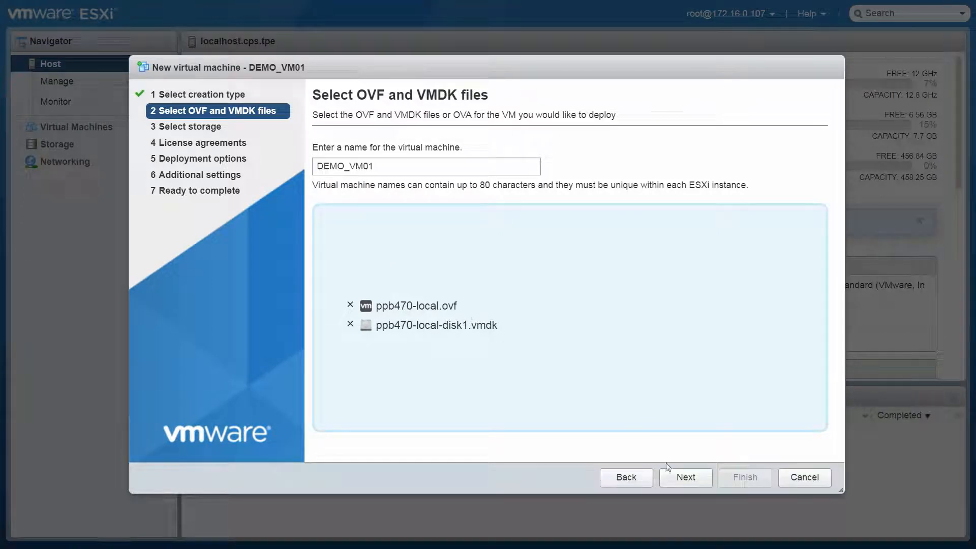
- Choose datastore1, keep thin provisioning and automatic power-on, and reach Ready to complete
{"action": "left_click", "coordinate": [685, 477]}
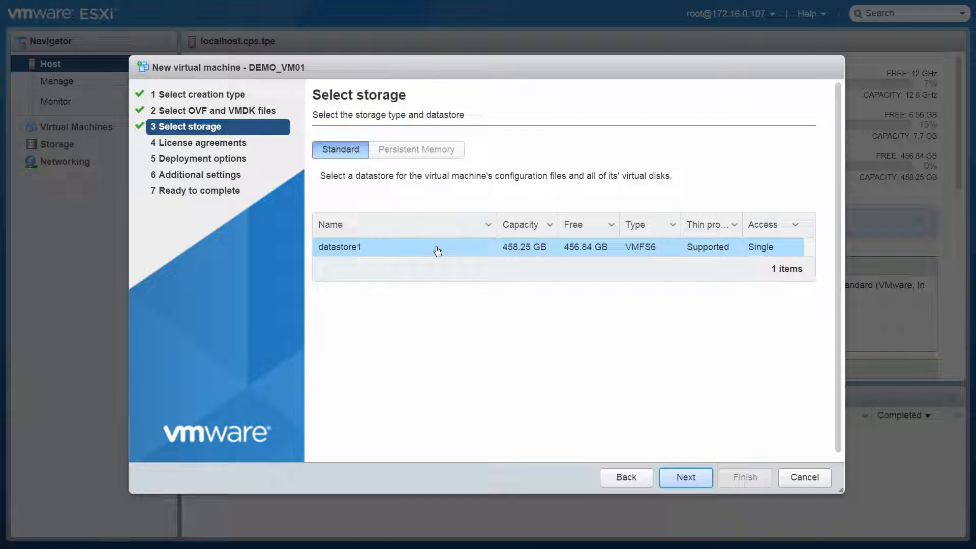
{"action": "mouse_move", "coordinate": [685, 477]}
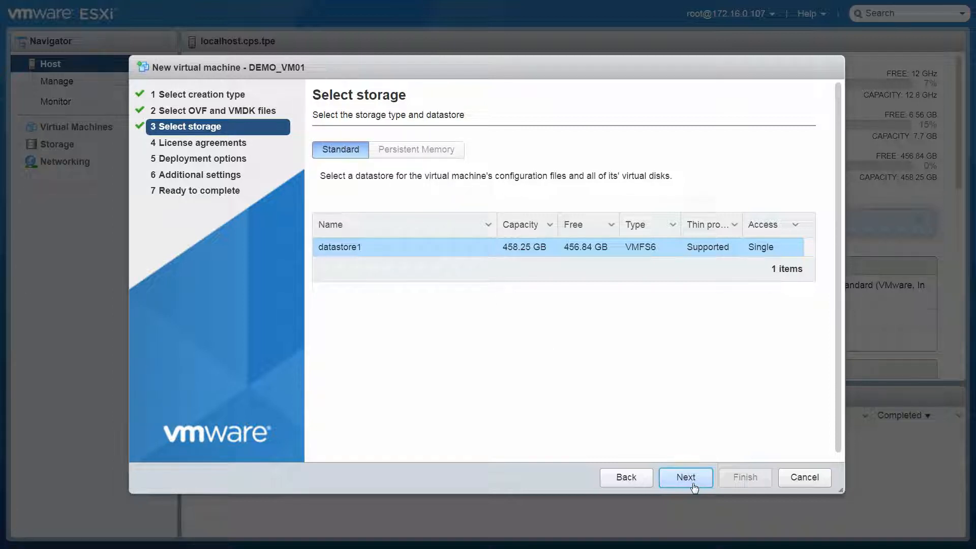
{"action": "left_click", "coordinate": [684, 477]}
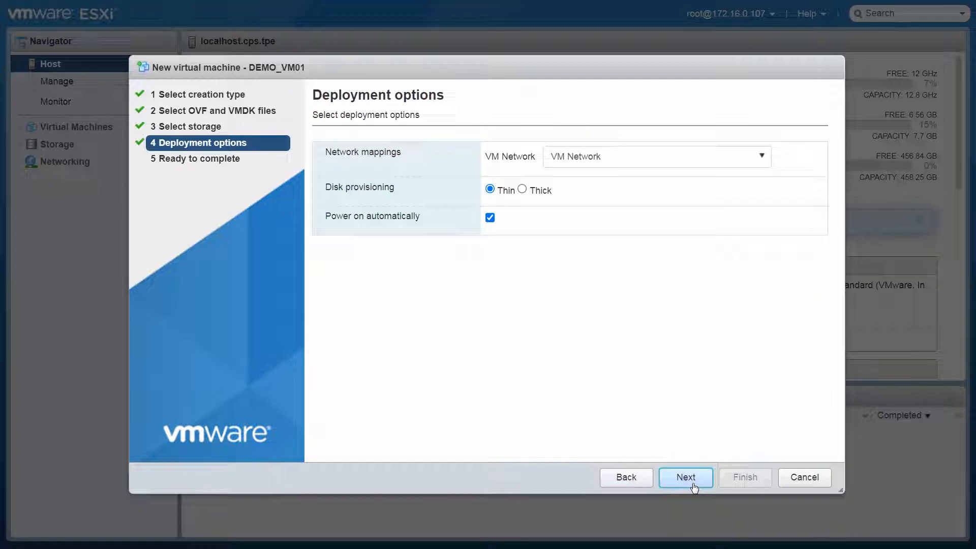
{"action": "mouse_move", "coordinate": [504, 200]}
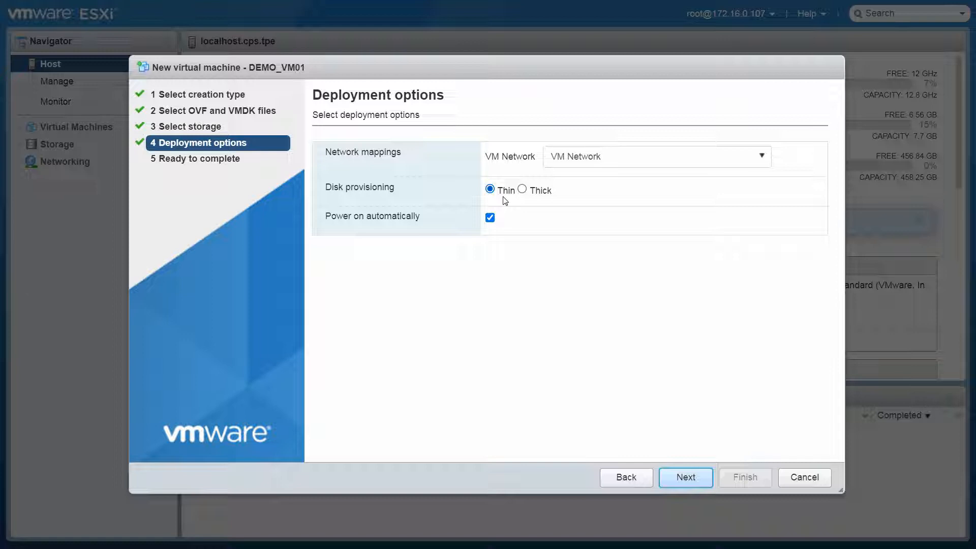
{"action": "mouse_move", "coordinate": [504, 222]}
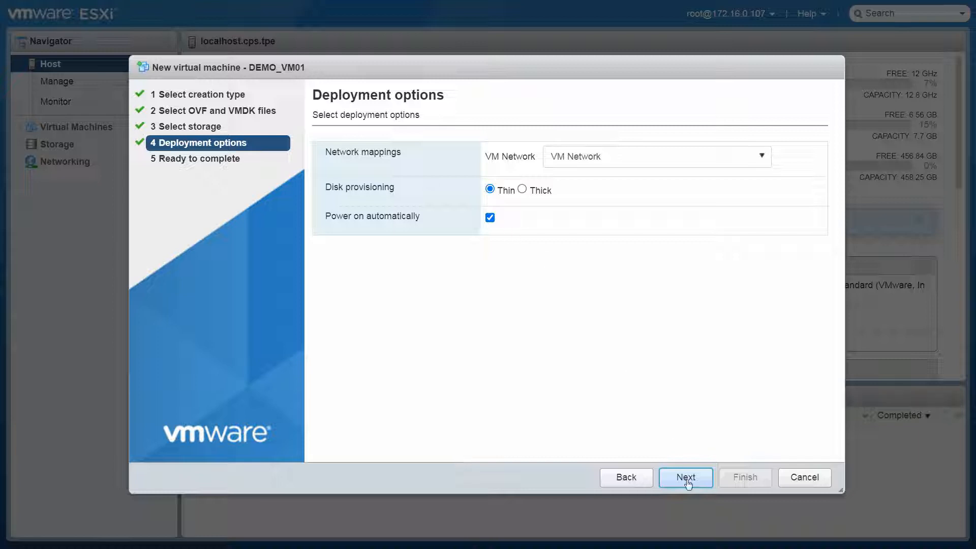
{"action": "left_click", "coordinate": [685, 477]}
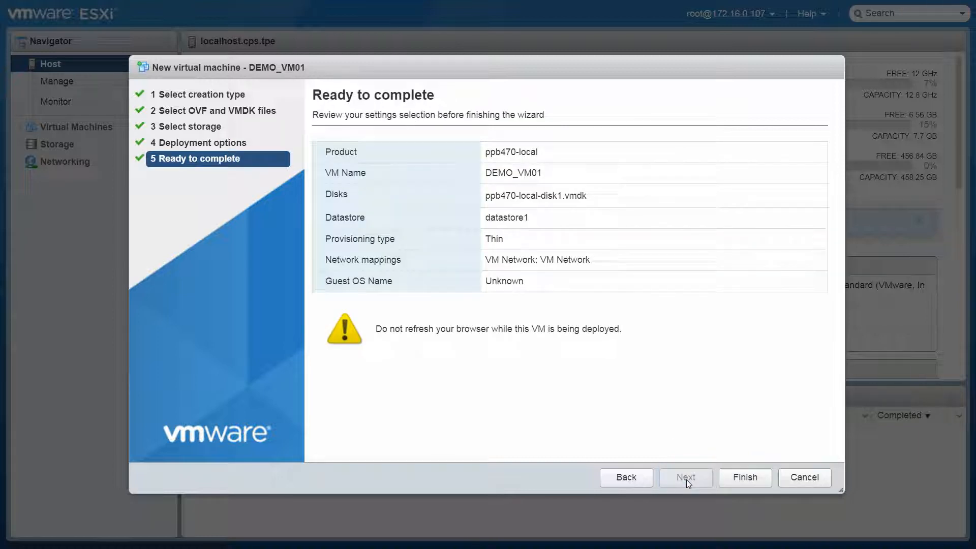
{"action": "mouse_move", "coordinate": [727, 483]}
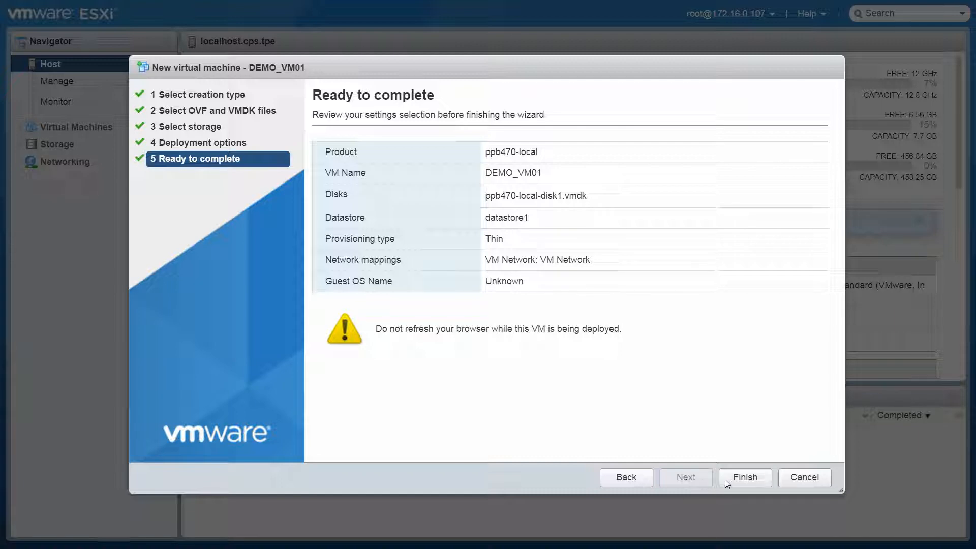
- Finish the wizard and wait for the DEMO_VM01 tasks to complete successfully
{"action": "left_click", "coordinate": [743, 476]}
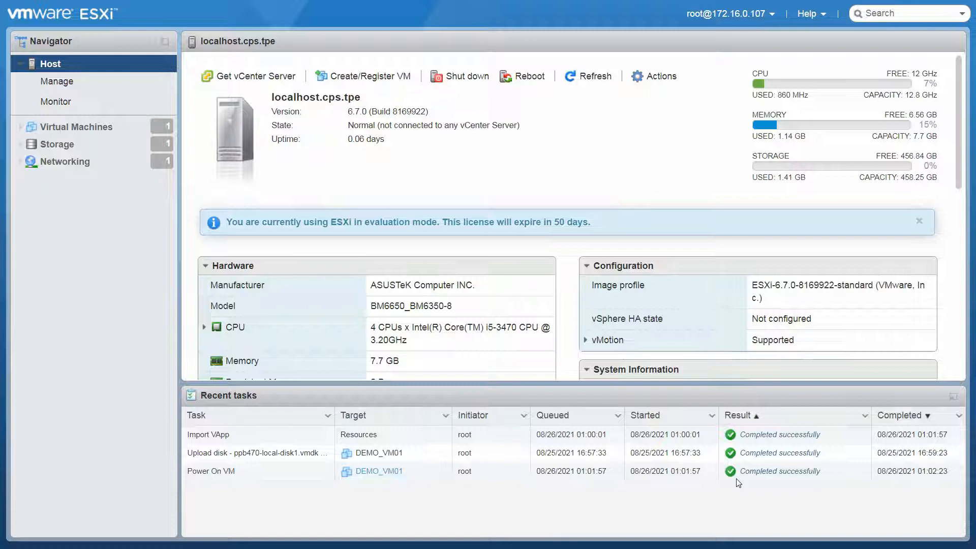
{"action": "mouse_move", "coordinate": [78, 127]}
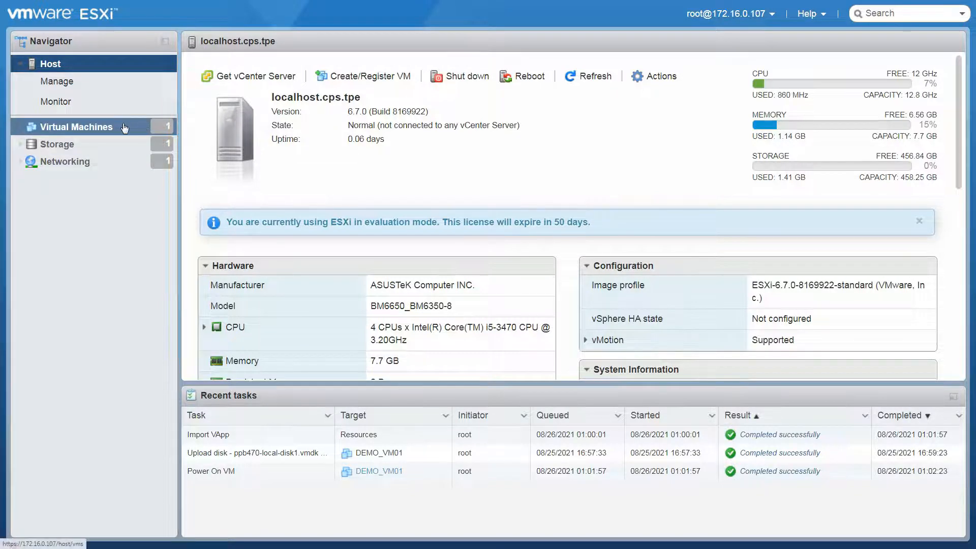
- Select DEMO_VM01 from the Virtual Machines list in the Navigator
{"action": "left_click", "coordinate": [78, 127]}
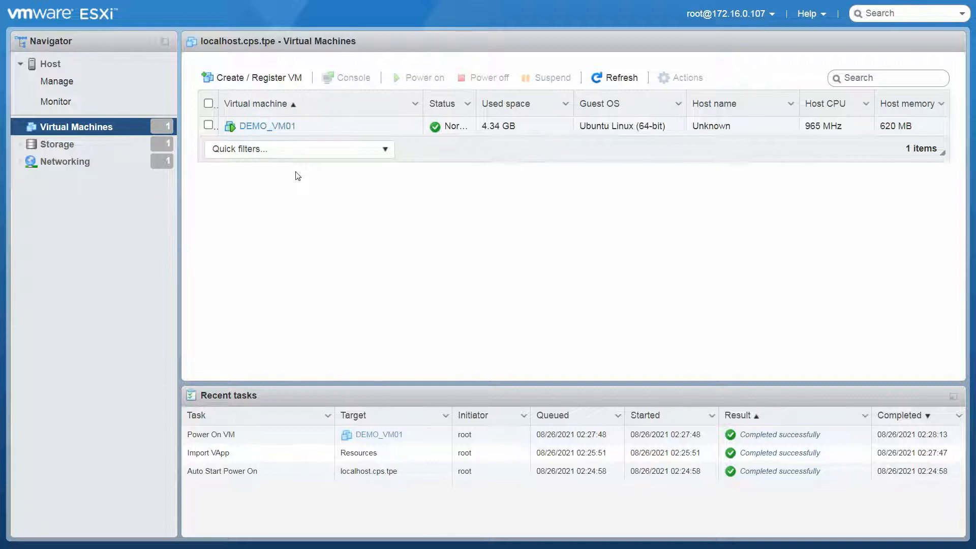
{"action": "left_click", "coordinate": [267, 126]}
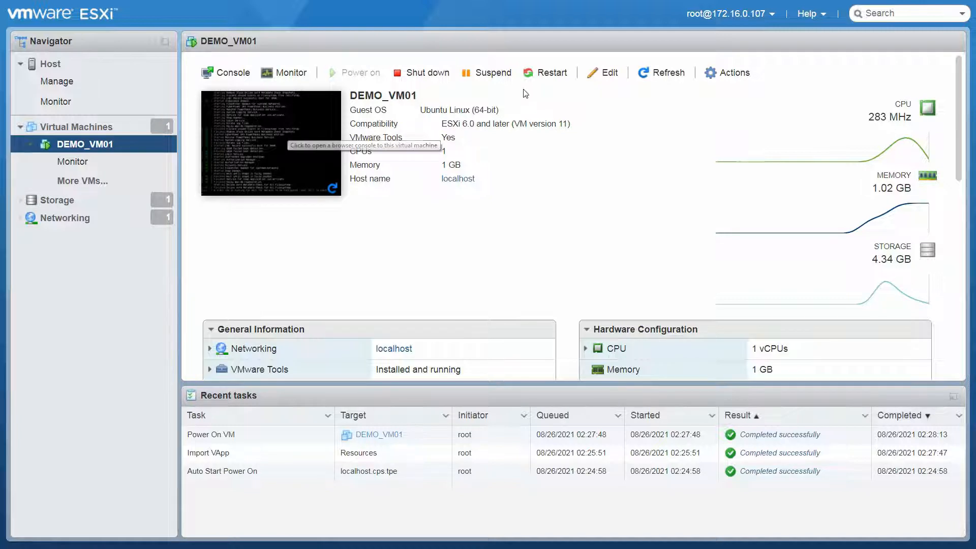
- Add the Cyber Power System PR1500RTXL2U as a USB device to DEMO_VM01 and save
{"action": "left_click", "coordinate": [601, 73]}
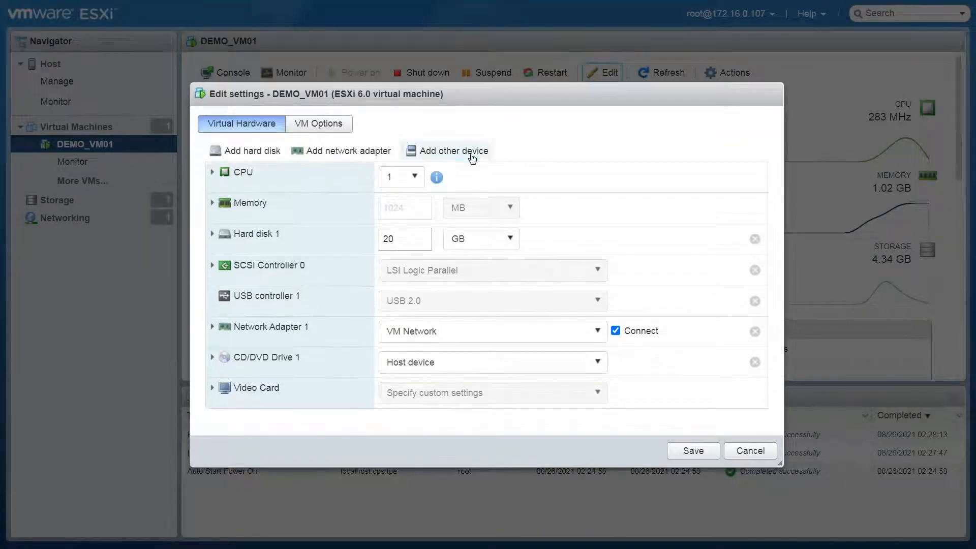
{"action": "left_click", "coordinate": [452, 149]}
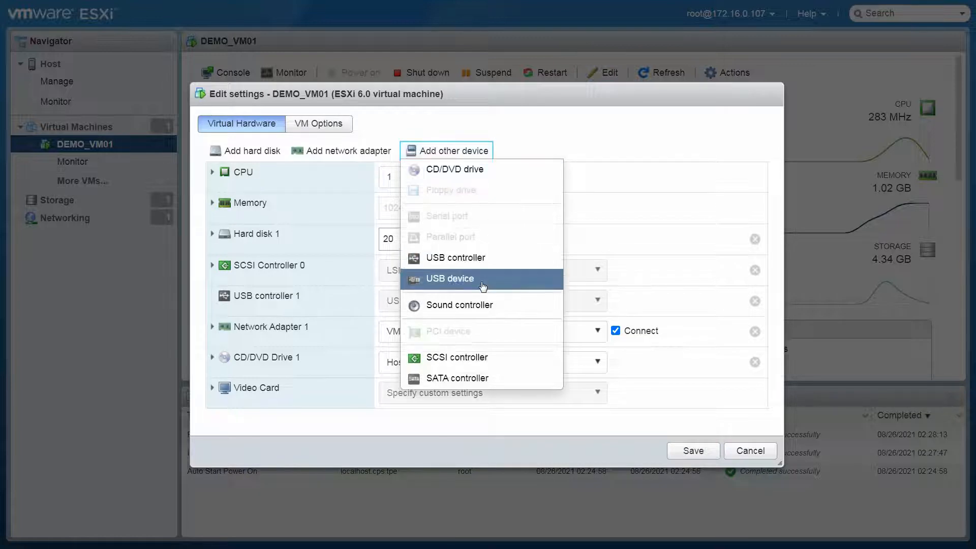
{"action": "left_click", "coordinate": [449, 278]}
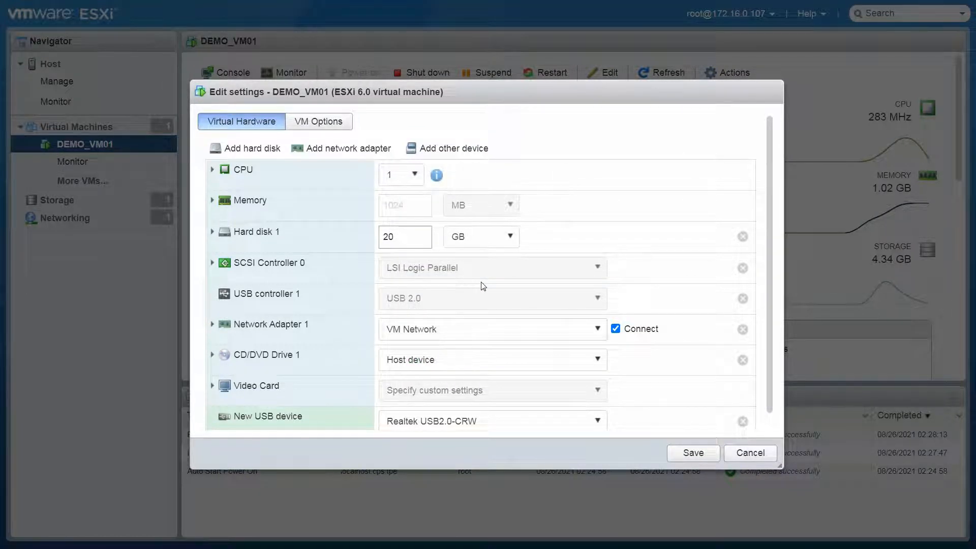
{"action": "left_click", "coordinate": [596, 420]}
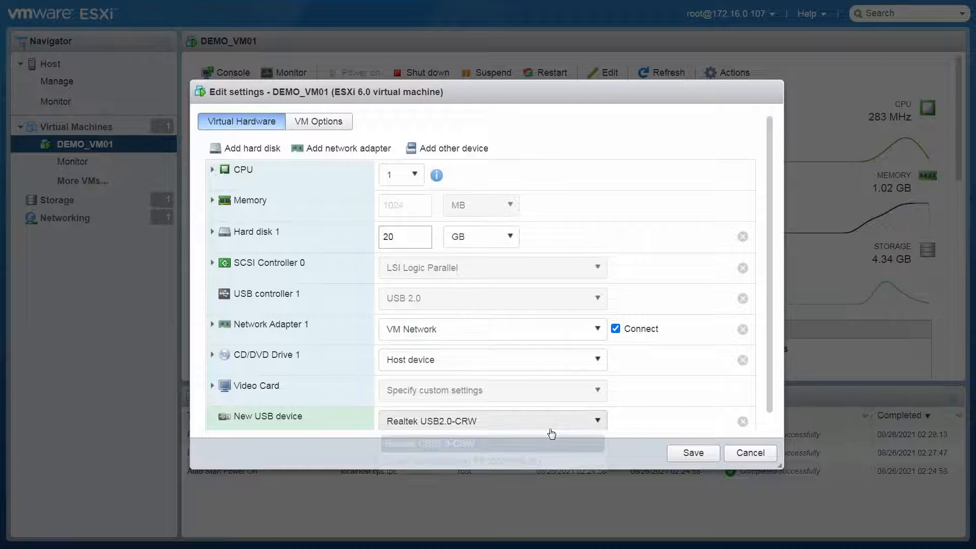
{"action": "left_click", "coordinate": [489, 443]}
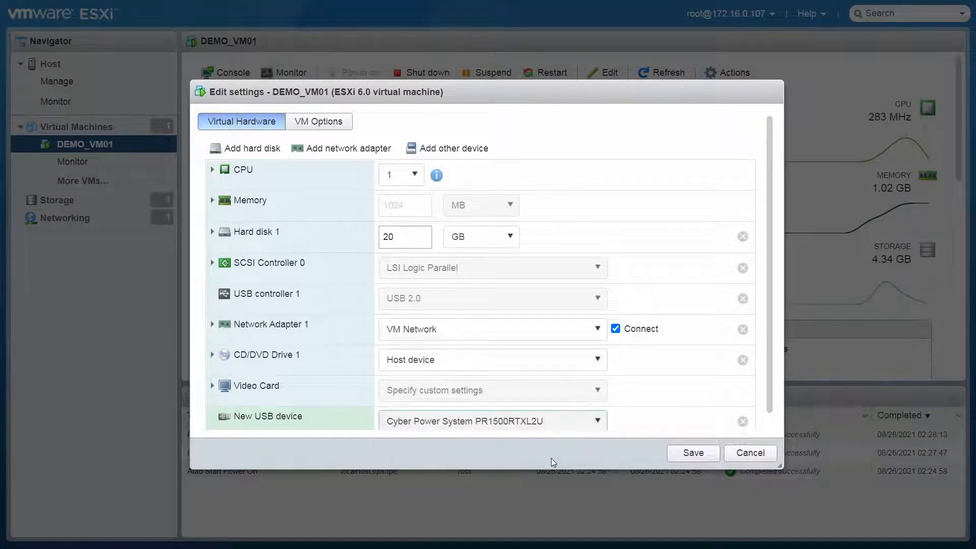
{"action": "mouse_move", "coordinate": [592, 457]}
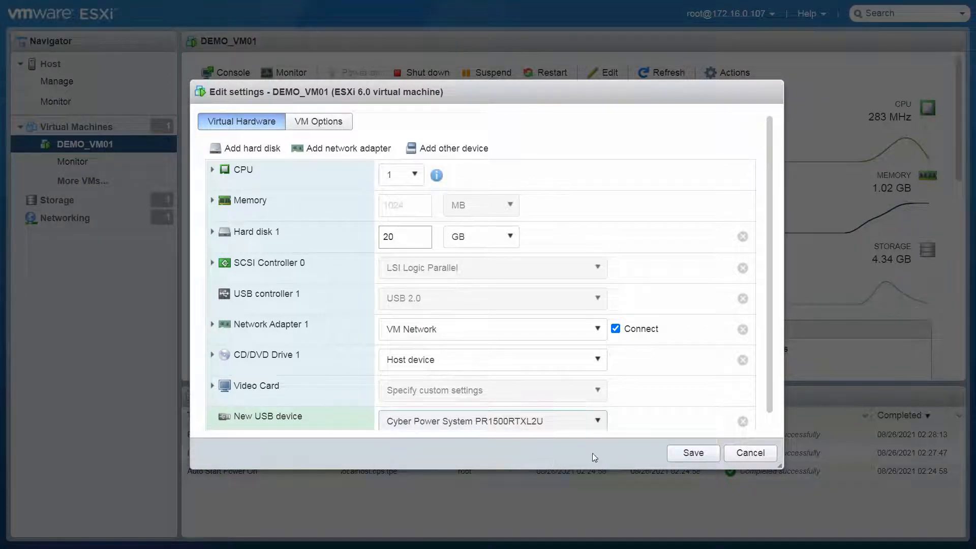
{"action": "left_click", "coordinate": [693, 452]}
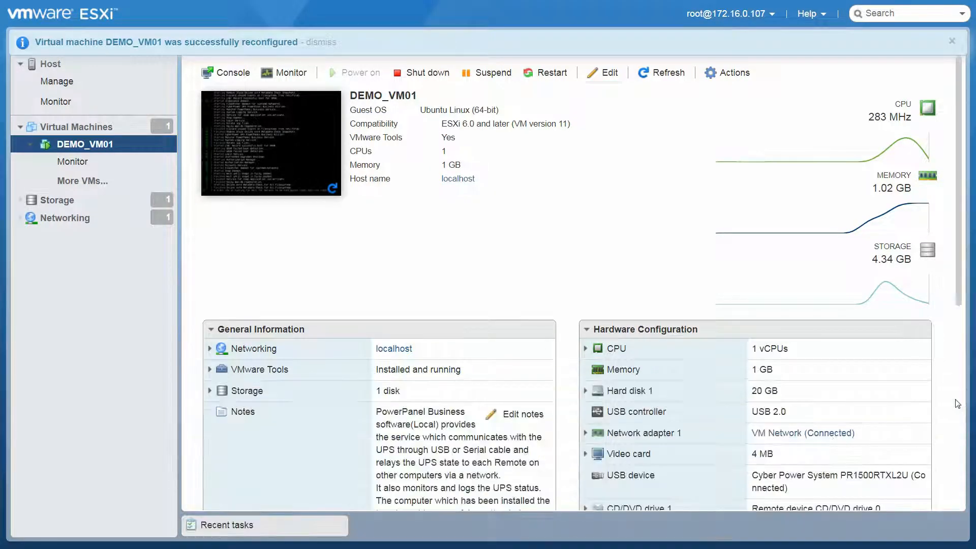
- Confirm the UPS USB device row is listed, then open a new Chrome tab
{"action": "left_click", "coordinate": [837, 481]}
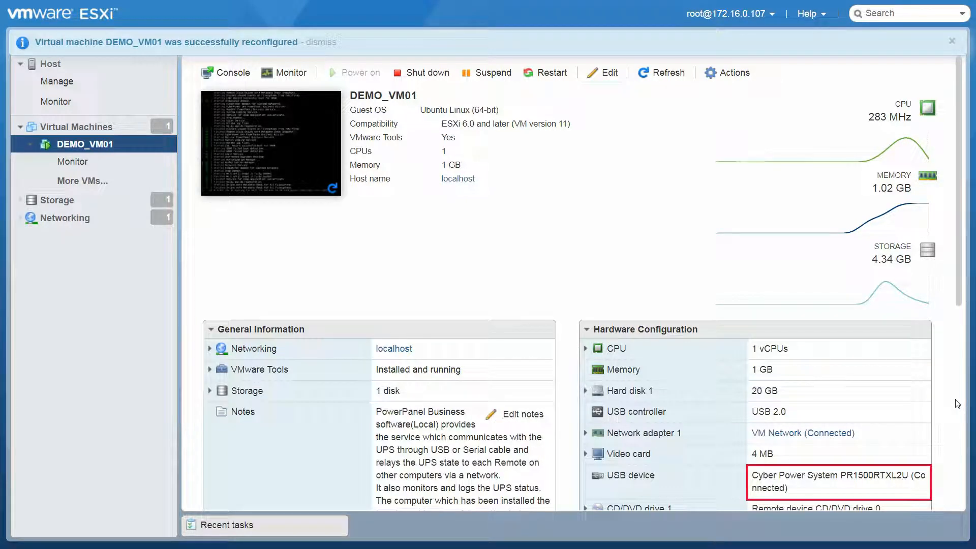
{"action": "left_click", "coordinate": [951, 42]}
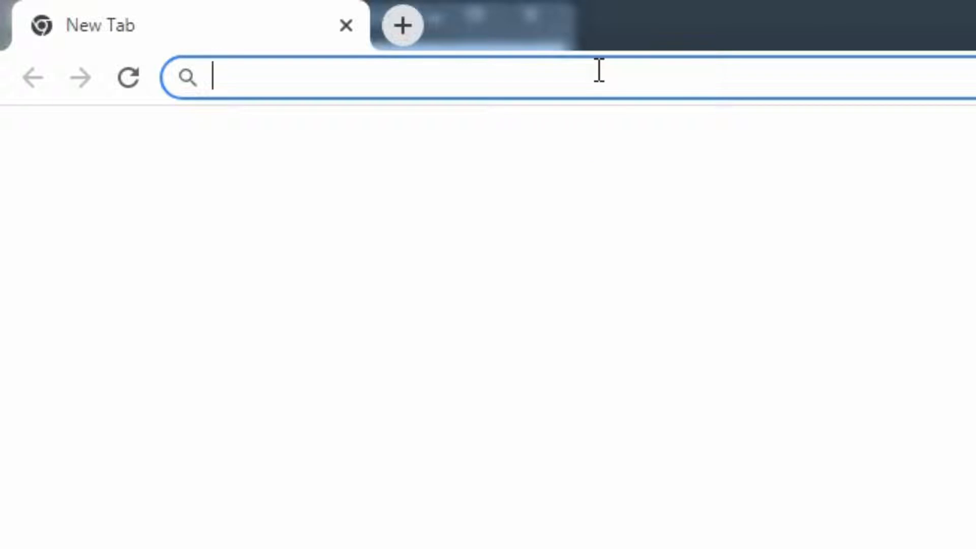
- Enter 172.16.0.108:3052/local in the address bar to load the login page
{"action": "type", "text": "172.16.0.108"}
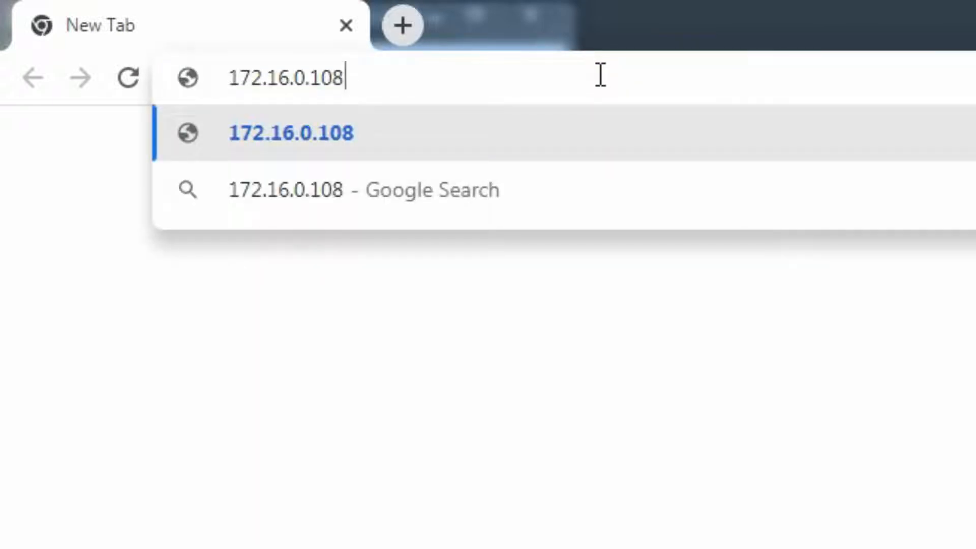
{"action": "type", "text": ":"}
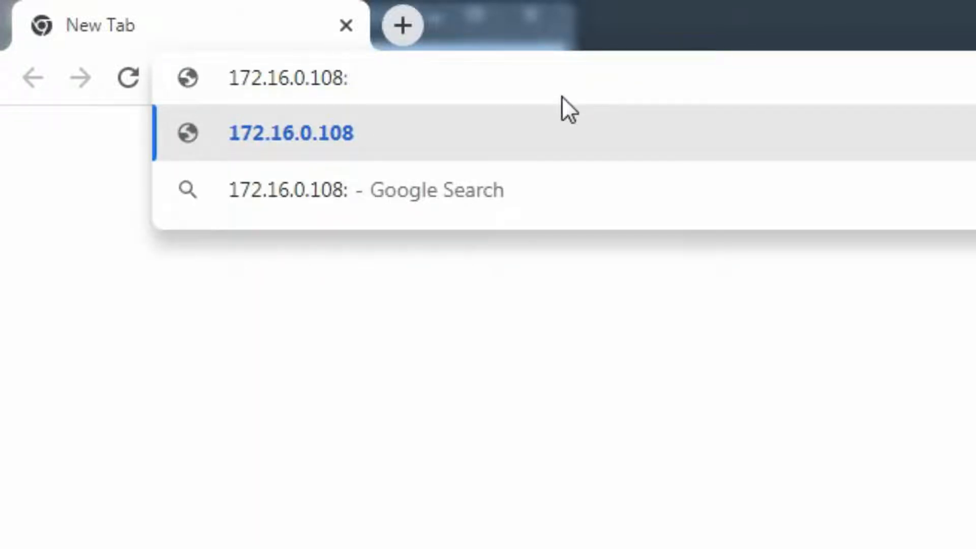
{"action": "type", "text": "3052"}
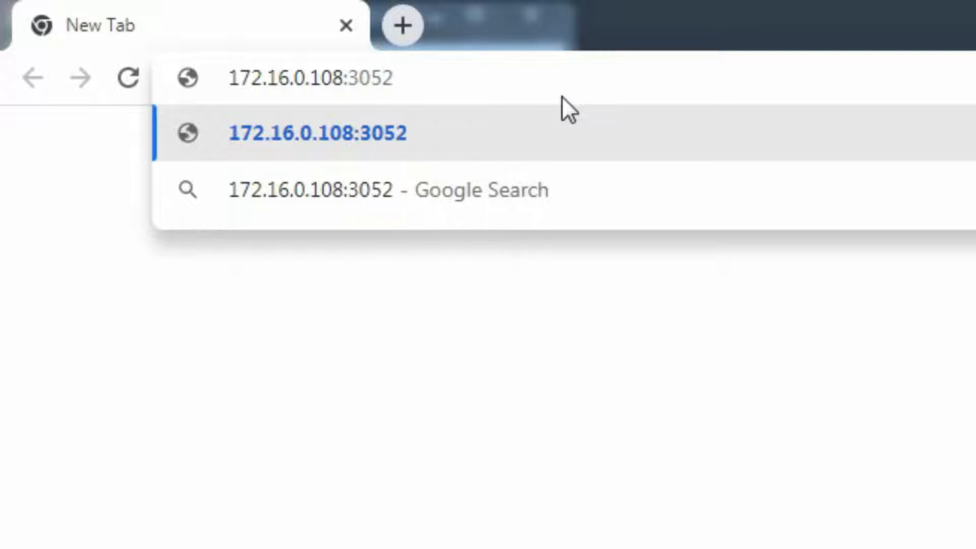
{"action": "type", "text": "/local/login"}
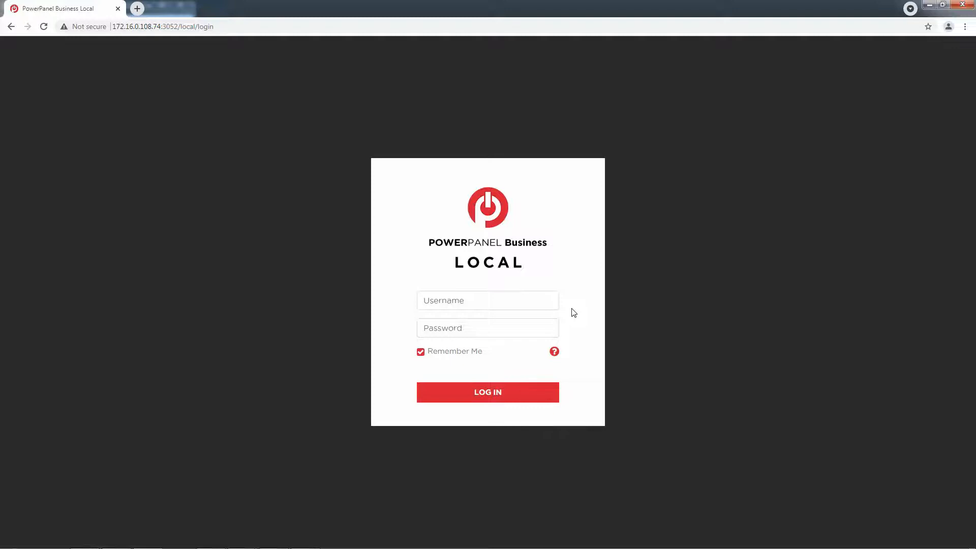
- Log in to the Local console as admin, then switch to the Remote dashboard
{"action": "left_click", "coordinate": [487, 299]}
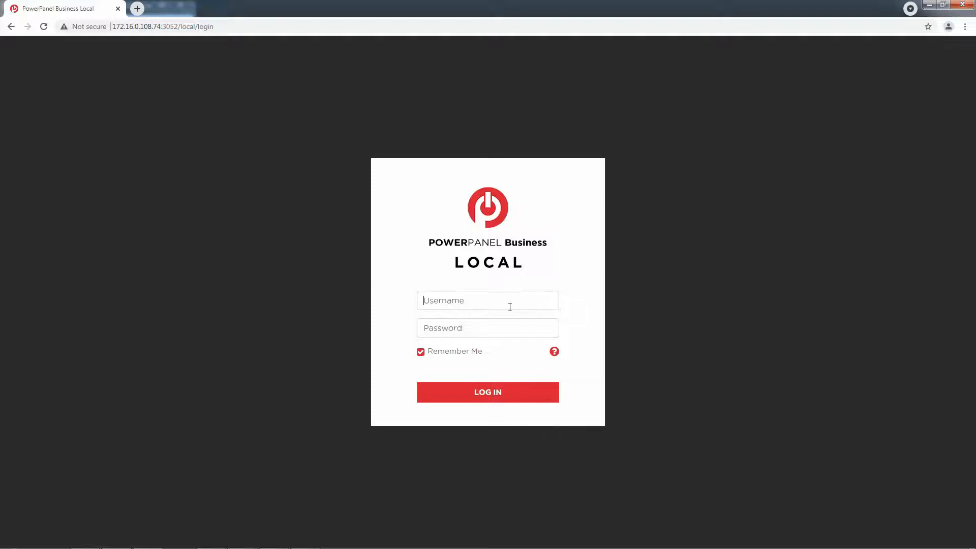
{"action": "type", "text": "admin"}
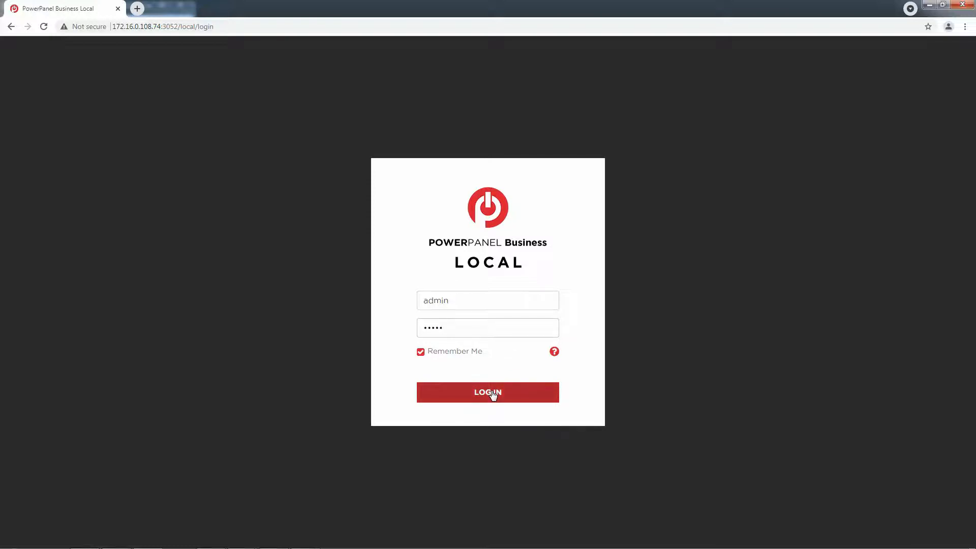
{"action": "left_click", "coordinate": [487, 392]}
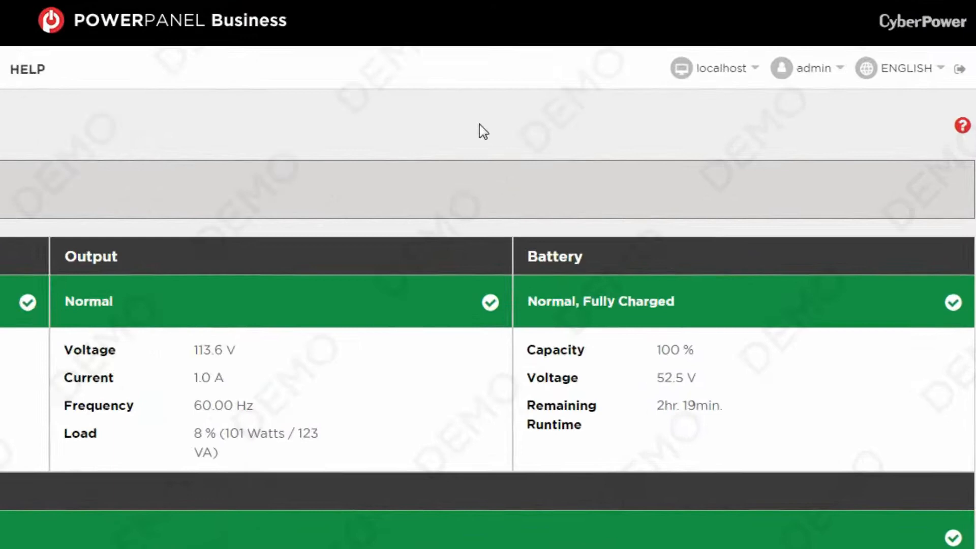
{"action": "mouse_move", "coordinate": [832, 97]}
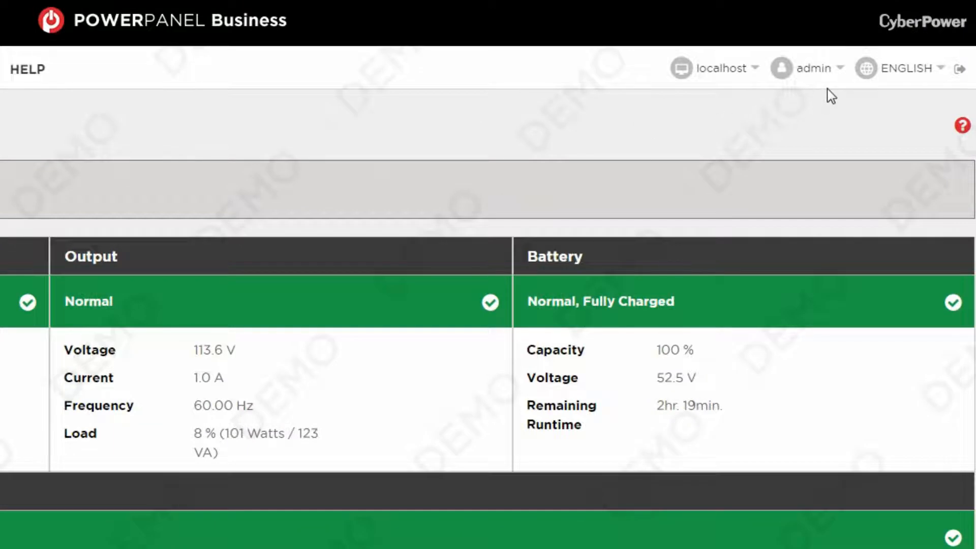
{"action": "left_click", "coordinate": [827, 68]}
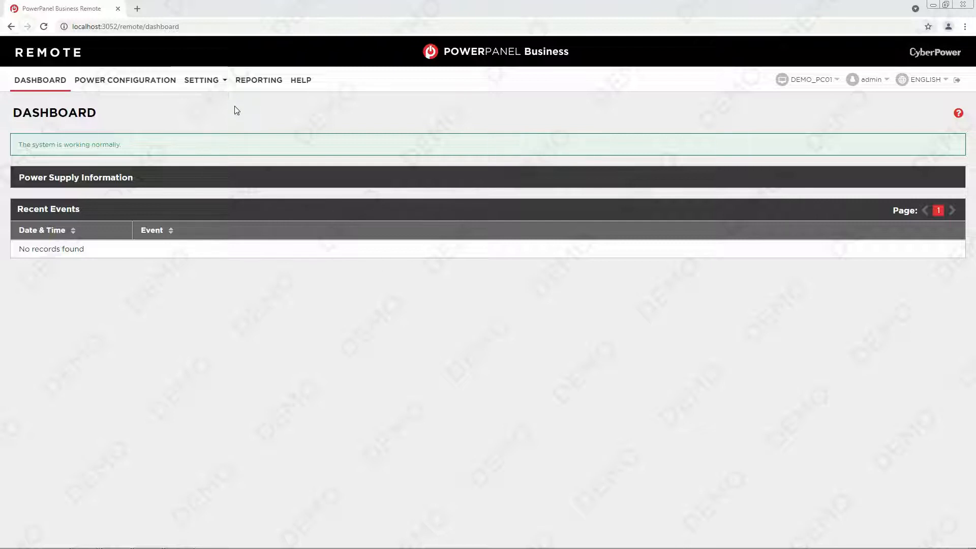
{"action": "mouse_move", "coordinate": [217, 100]}
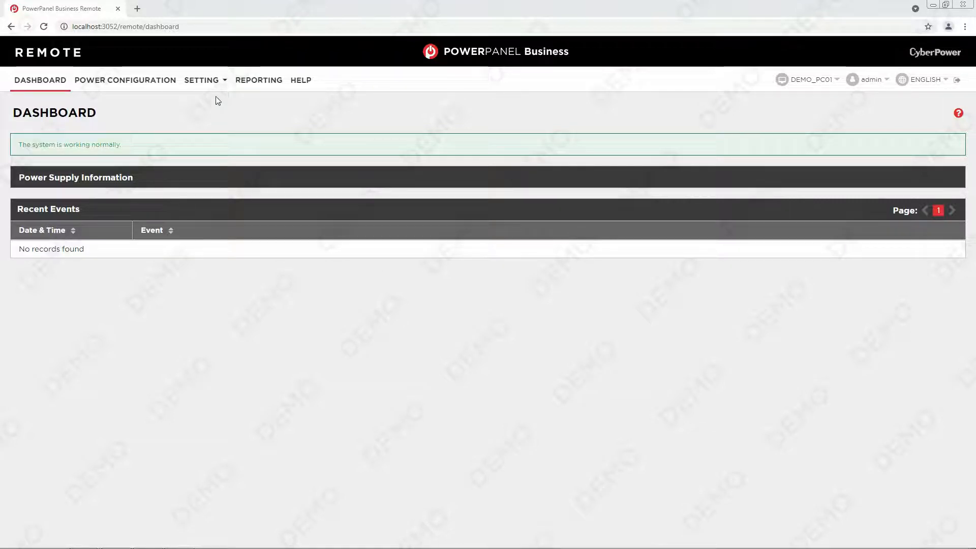
- In Remote Host settings, try the Custom scan mode, then reselect Local Subnet
{"action": "left_click", "coordinate": [202, 80]}
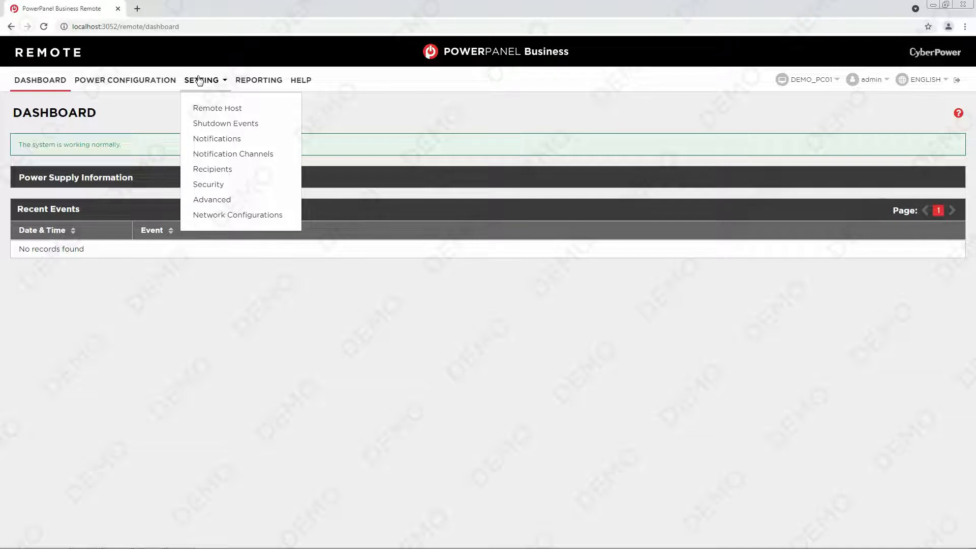
{"action": "left_click", "coordinate": [217, 108]}
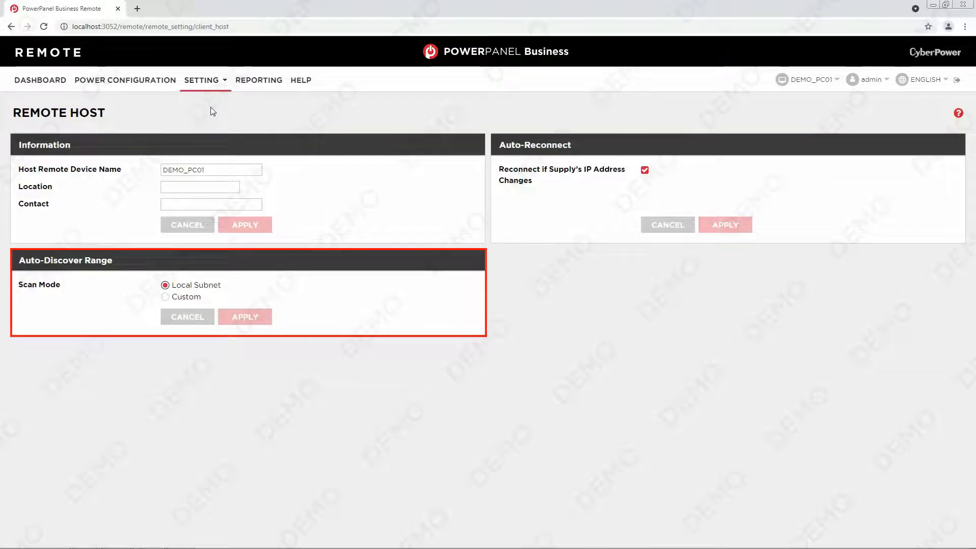
{"action": "left_click", "coordinate": [165, 297]}
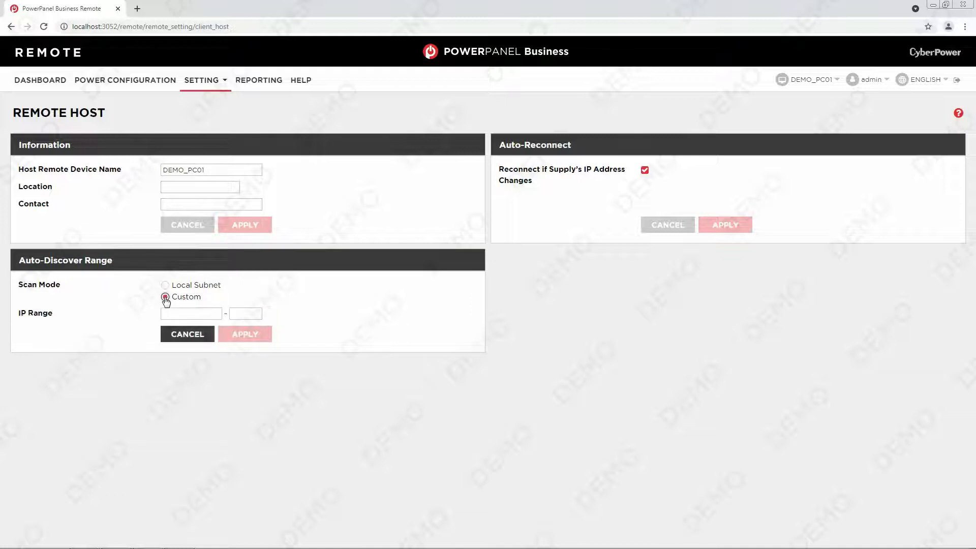
{"action": "left_click", "coordinate": [165, 285]}
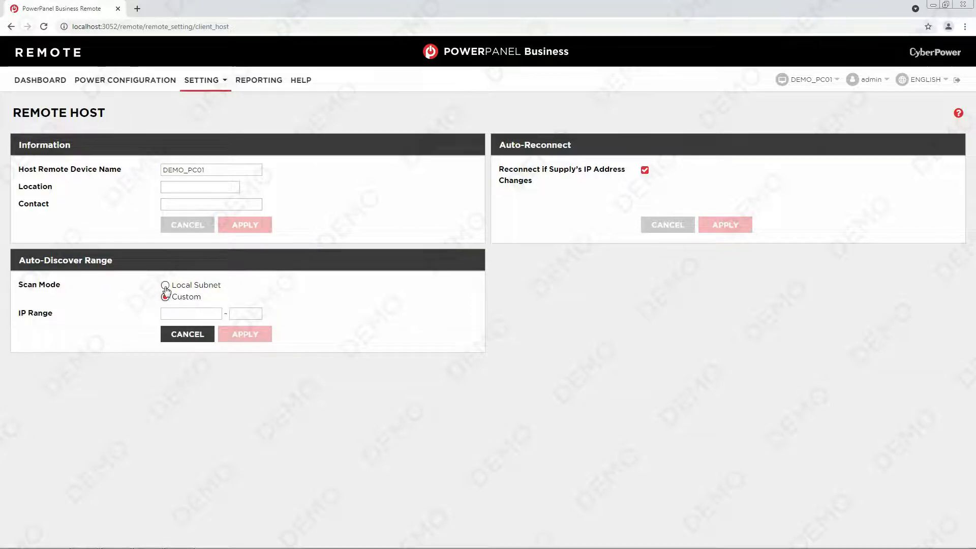
{"action": "left_click", "coordinate": [164, 285]}
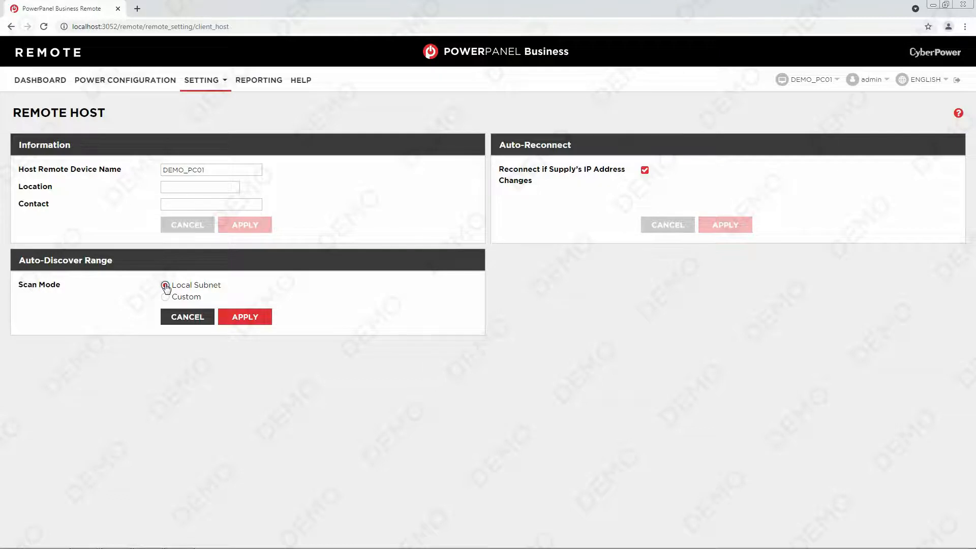
{"action": "left_click", "coordinate": [164, 285]}
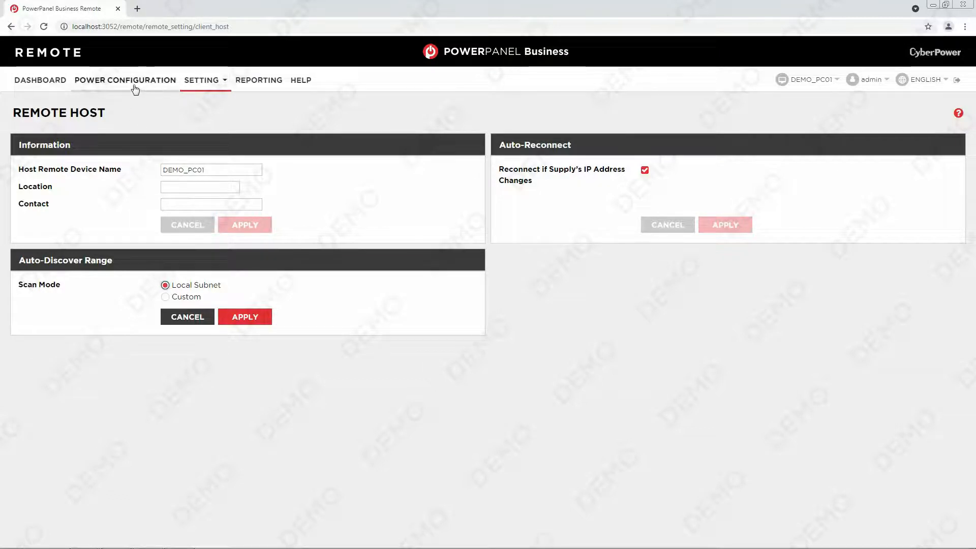
- Rescan for power supplies on Power Configuration, keeping redundancy policy 1
{"action": "left_click", "coordinate": [124, 79]}
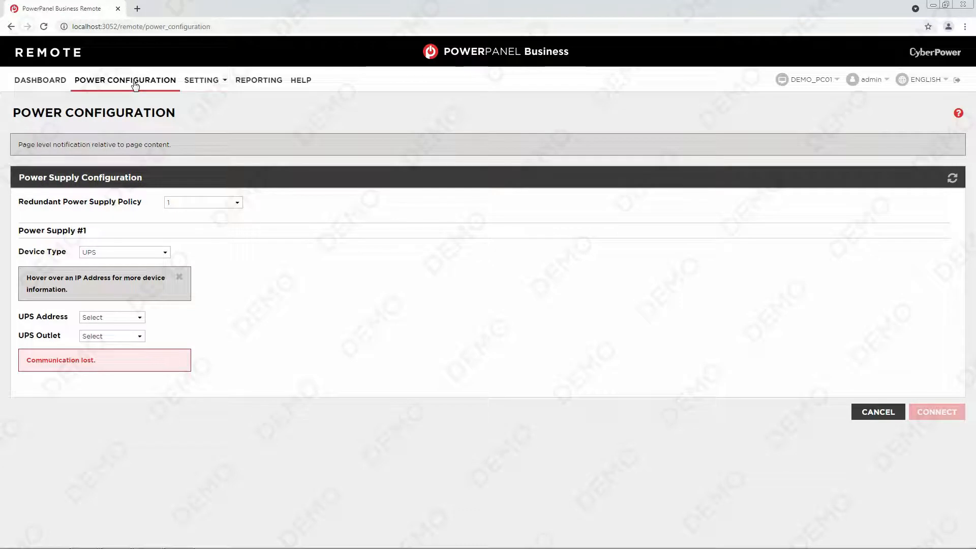
{"action": "left_click", "coordinate": [951, 177]}
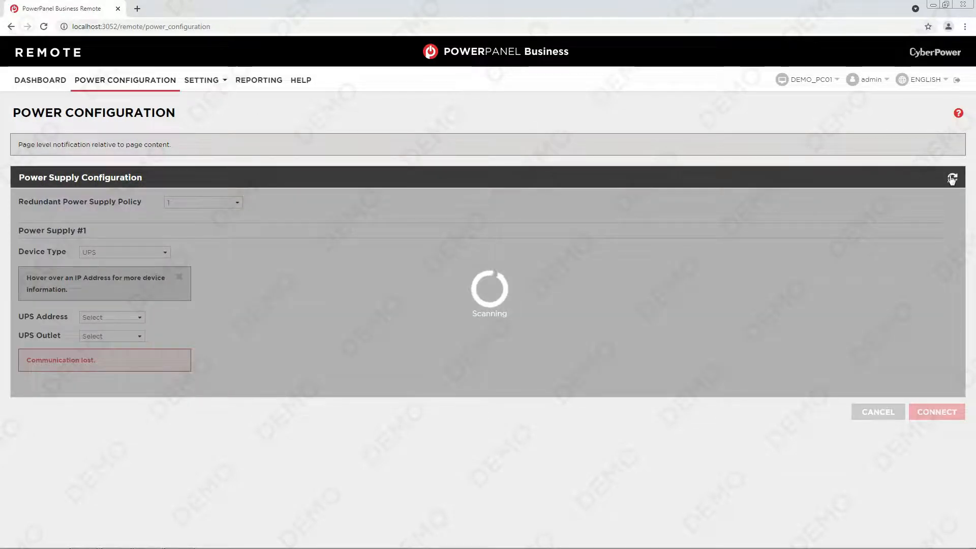
{"action": "left_click", "coordinate": [951, 177]}
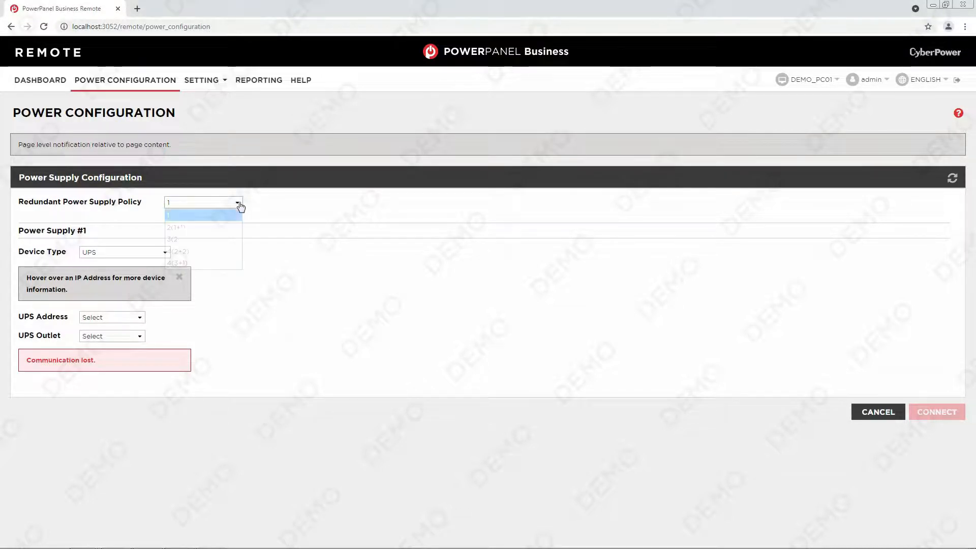
{"action": "left_click", "coordinate": [202, 202]}
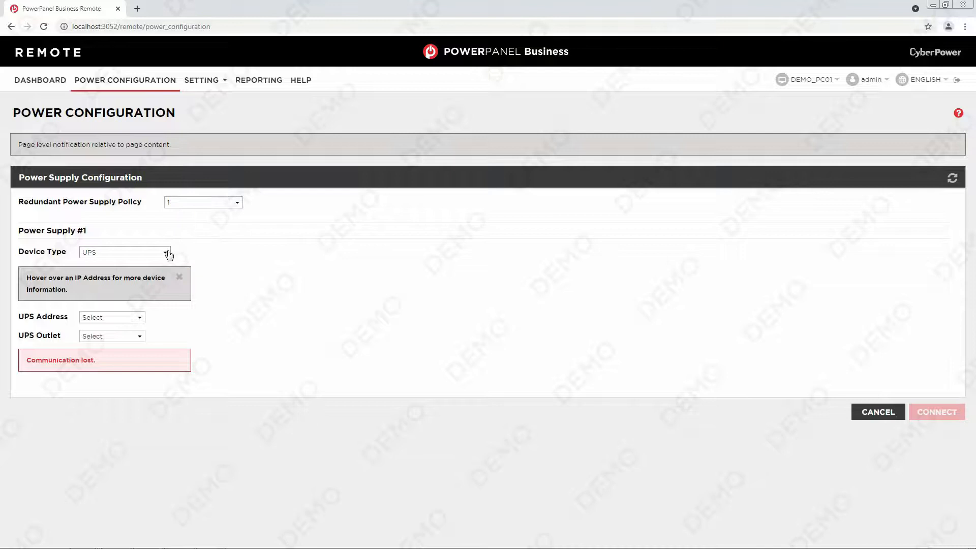
{"action": "mouse_move", "coordinate": [152, 267]}
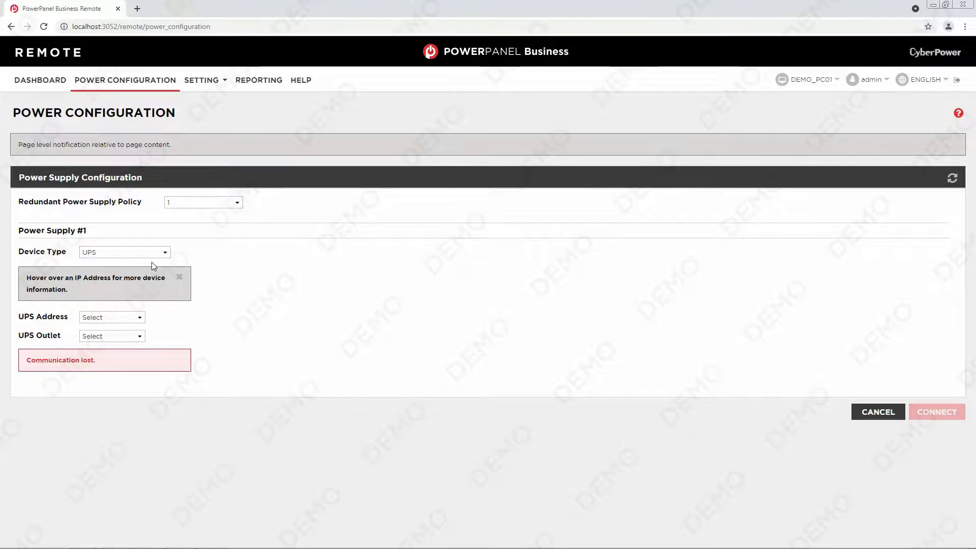
- Assign power supply #1 to UPS 172.16.0.102 on outlet 5
{"action": "left_click", "coordinate": [111, 317]}
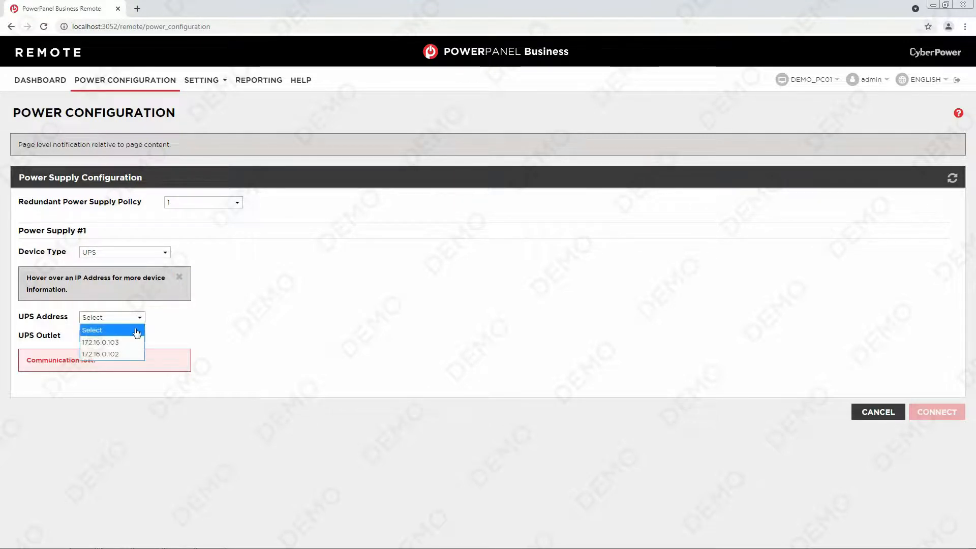
{"action": "left_click", "coordinate": [99, 354]}
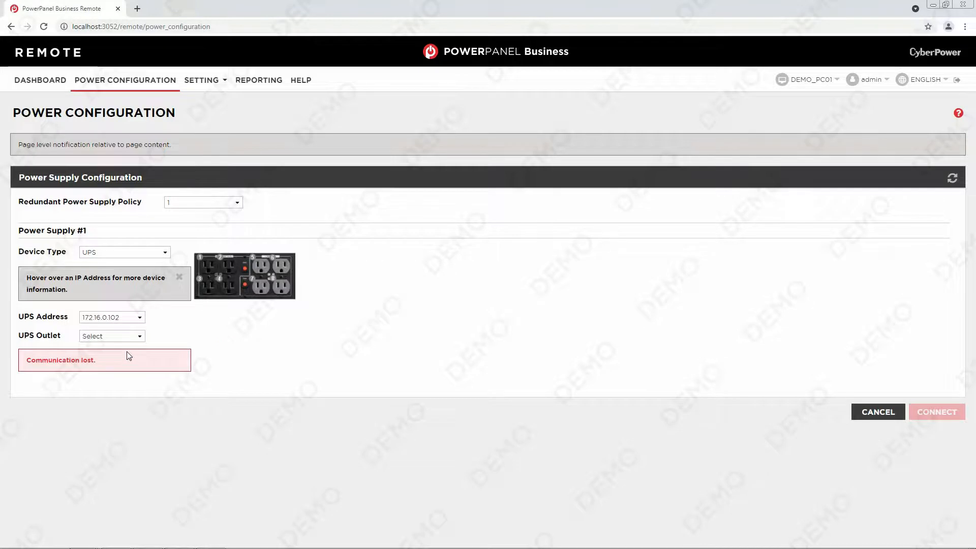
{"action": "left_click", "coordinate": [111, 336]}
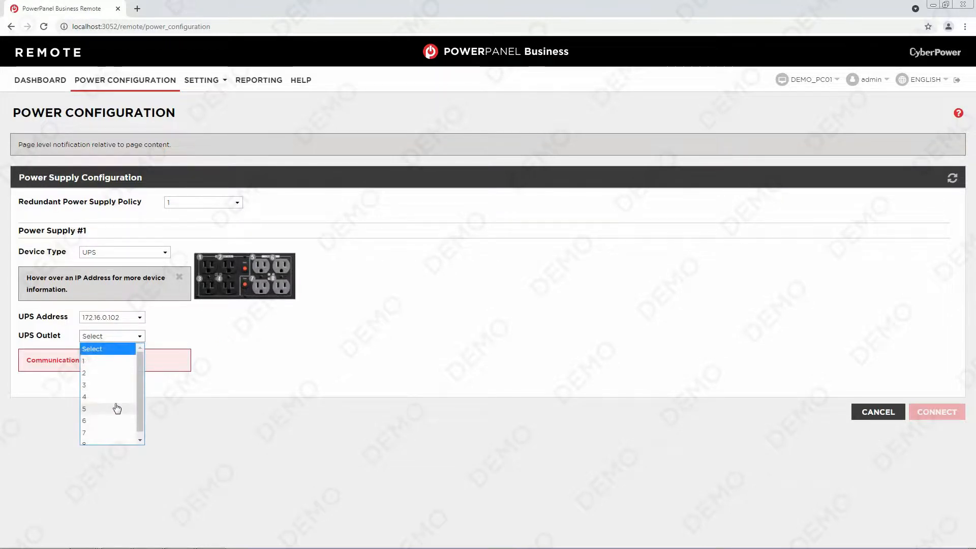
{"action": "left_click", "coordinate": [84, 408]}
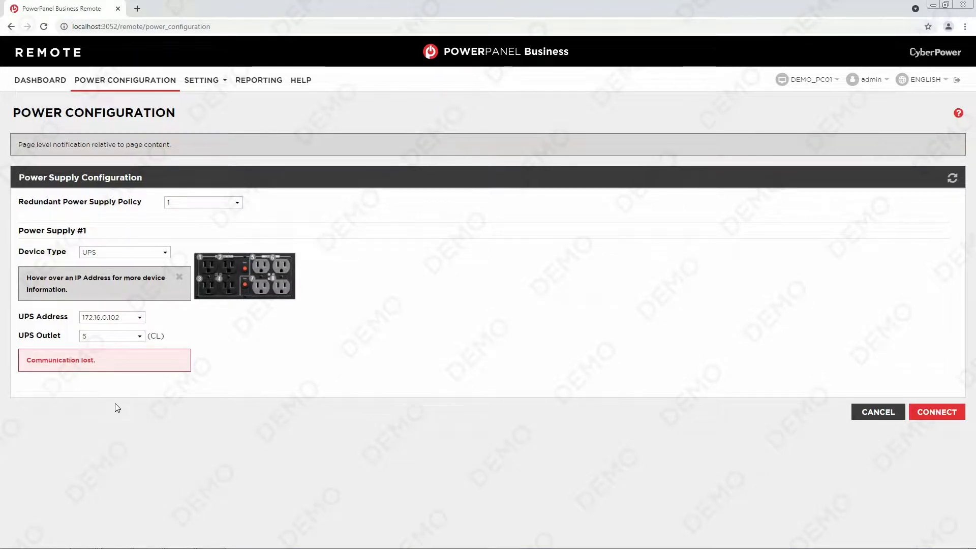
{"action": "mouse_move", "coordinate": [936, 411]}
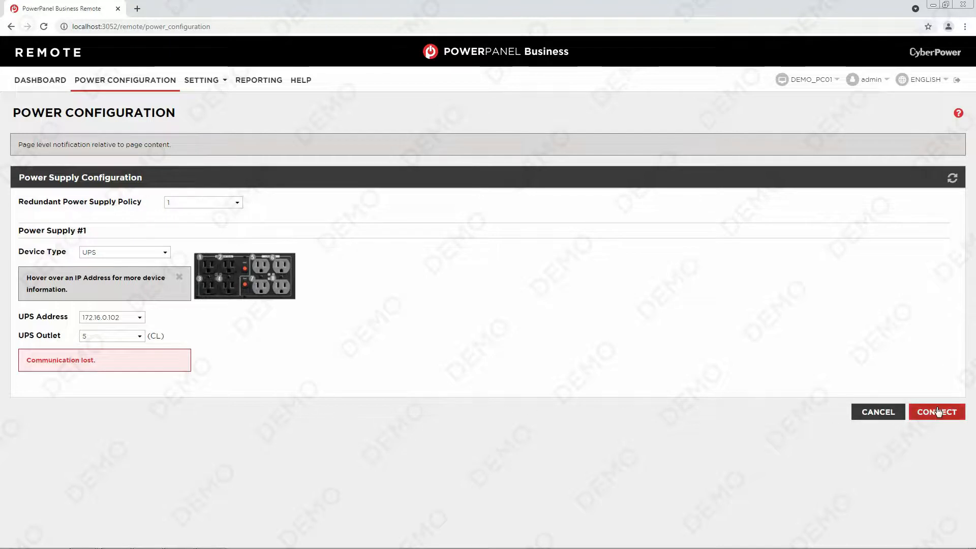
- Connect to UPS 172.16.0.102 and view its PR1500RTXL2U details on the dashboard
{"action": "left_click", "coordinate": [936, 411]}
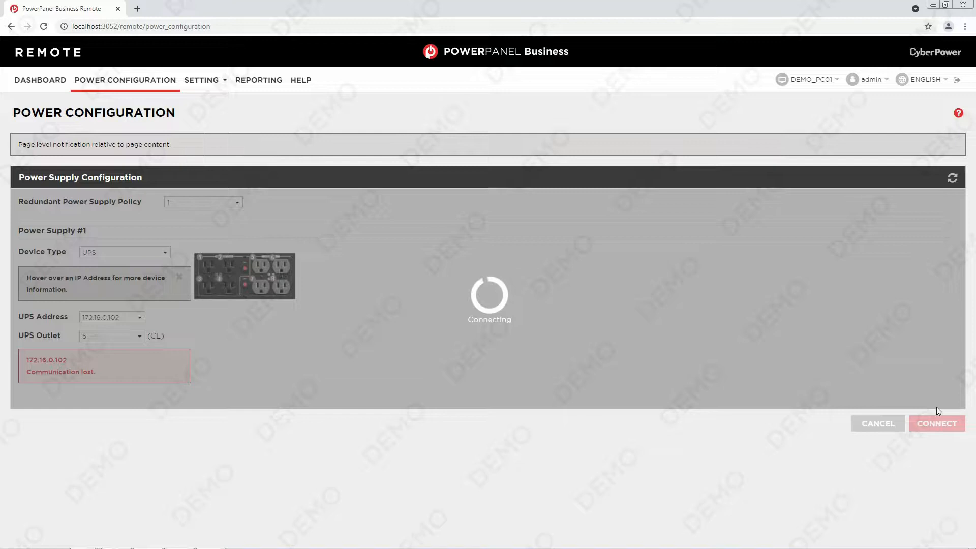
{"action": "left_click", "coordinate": [936, 423]}
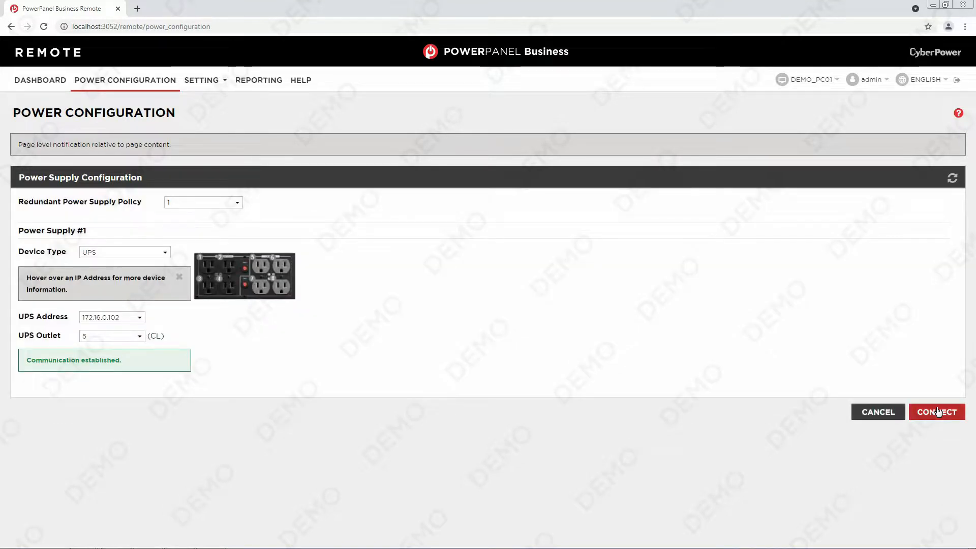
{"action": "mouse_move", "coordinate": [727, 335]}
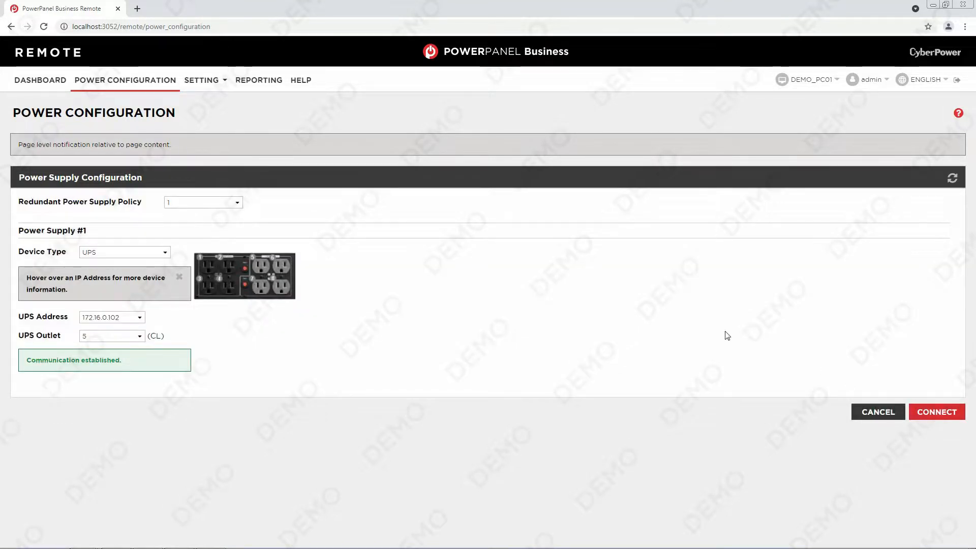
{"action": "mouse_move", "coordinate": [39, 80]}
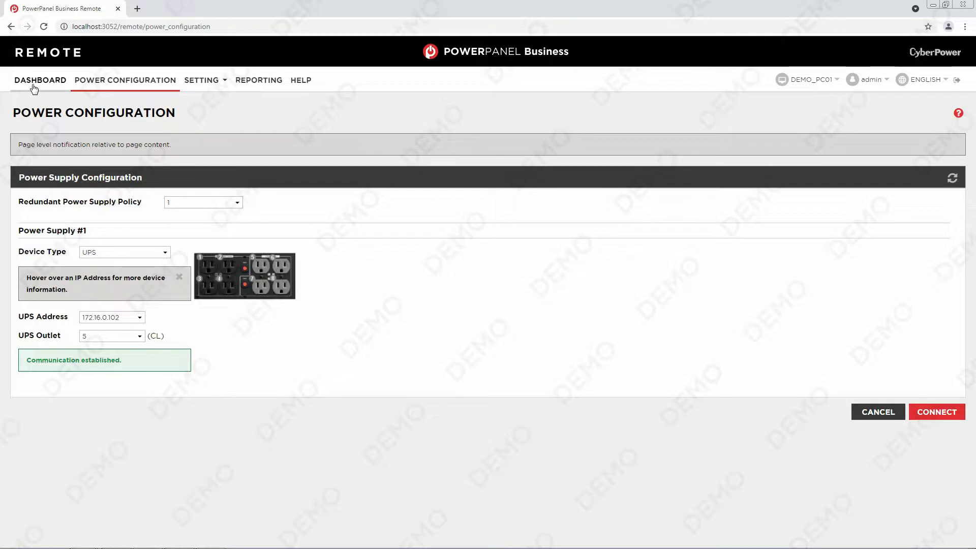
{"action": "left_click", "coordinate": [39, 80]}
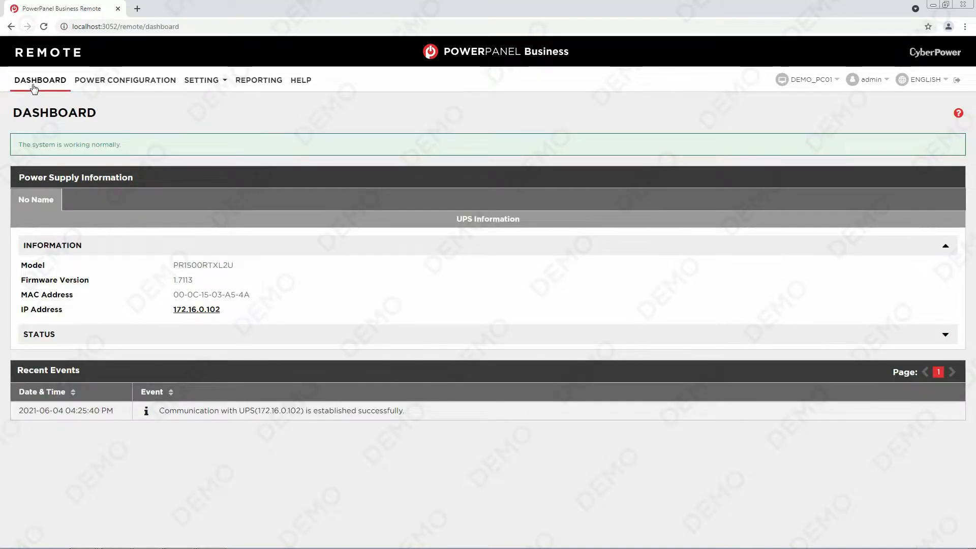